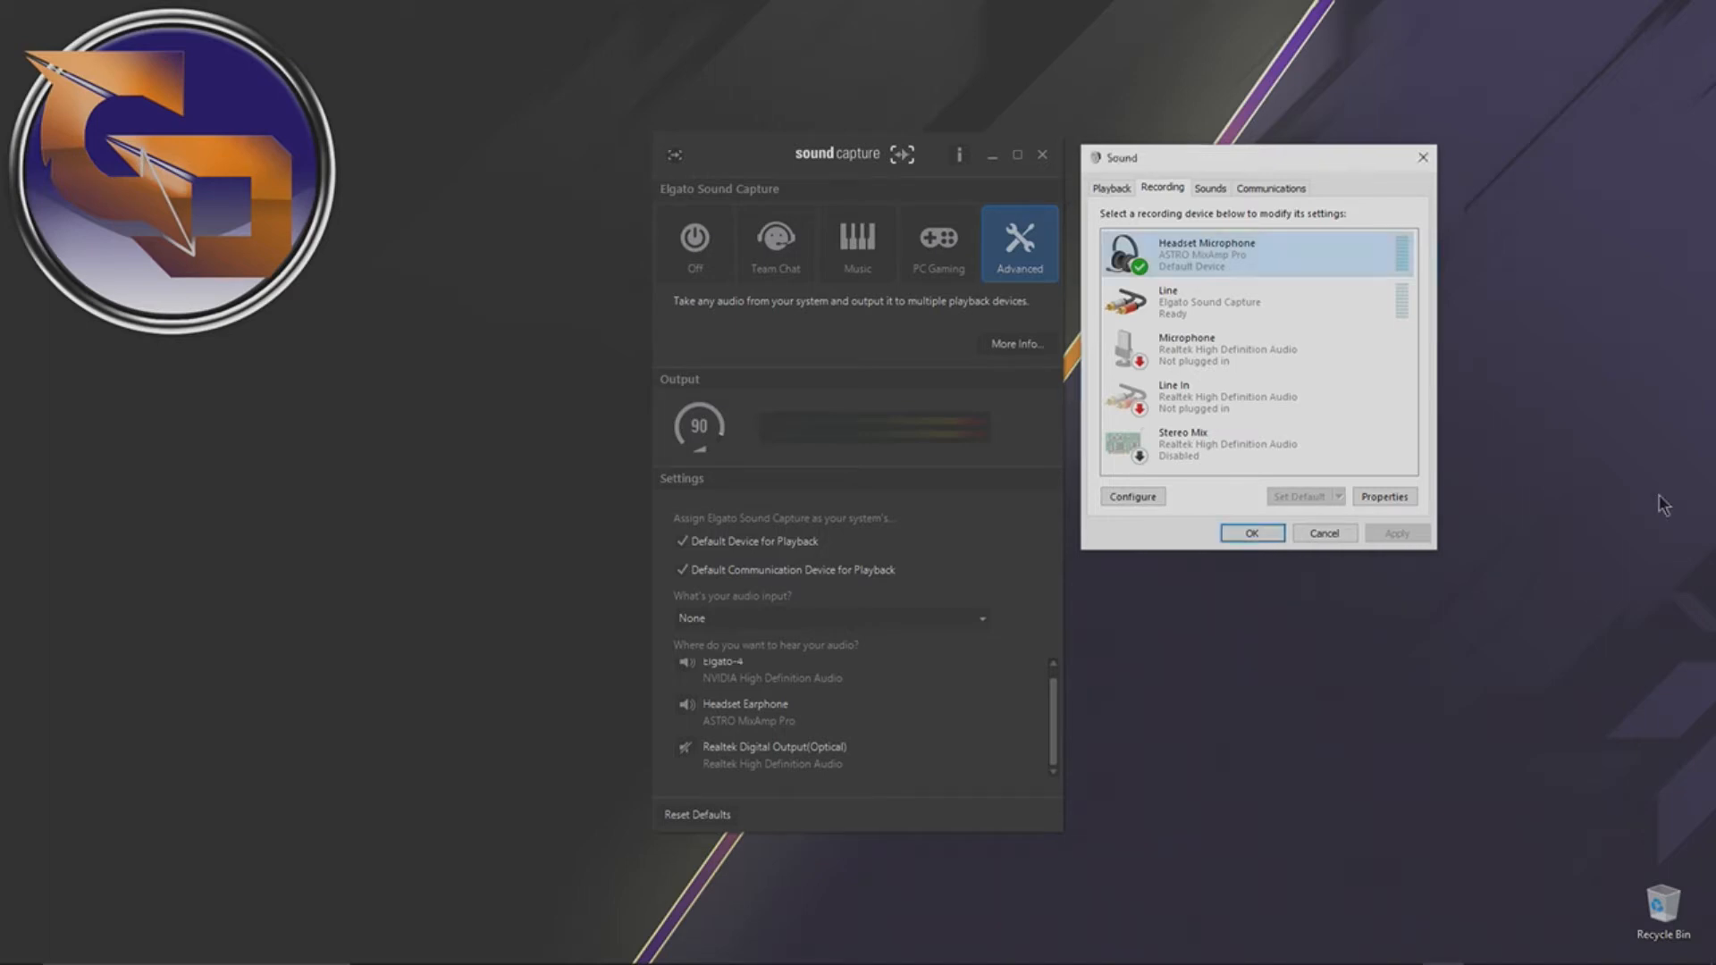
{"action": "mouse_move", "coordinate": [781, 121]}
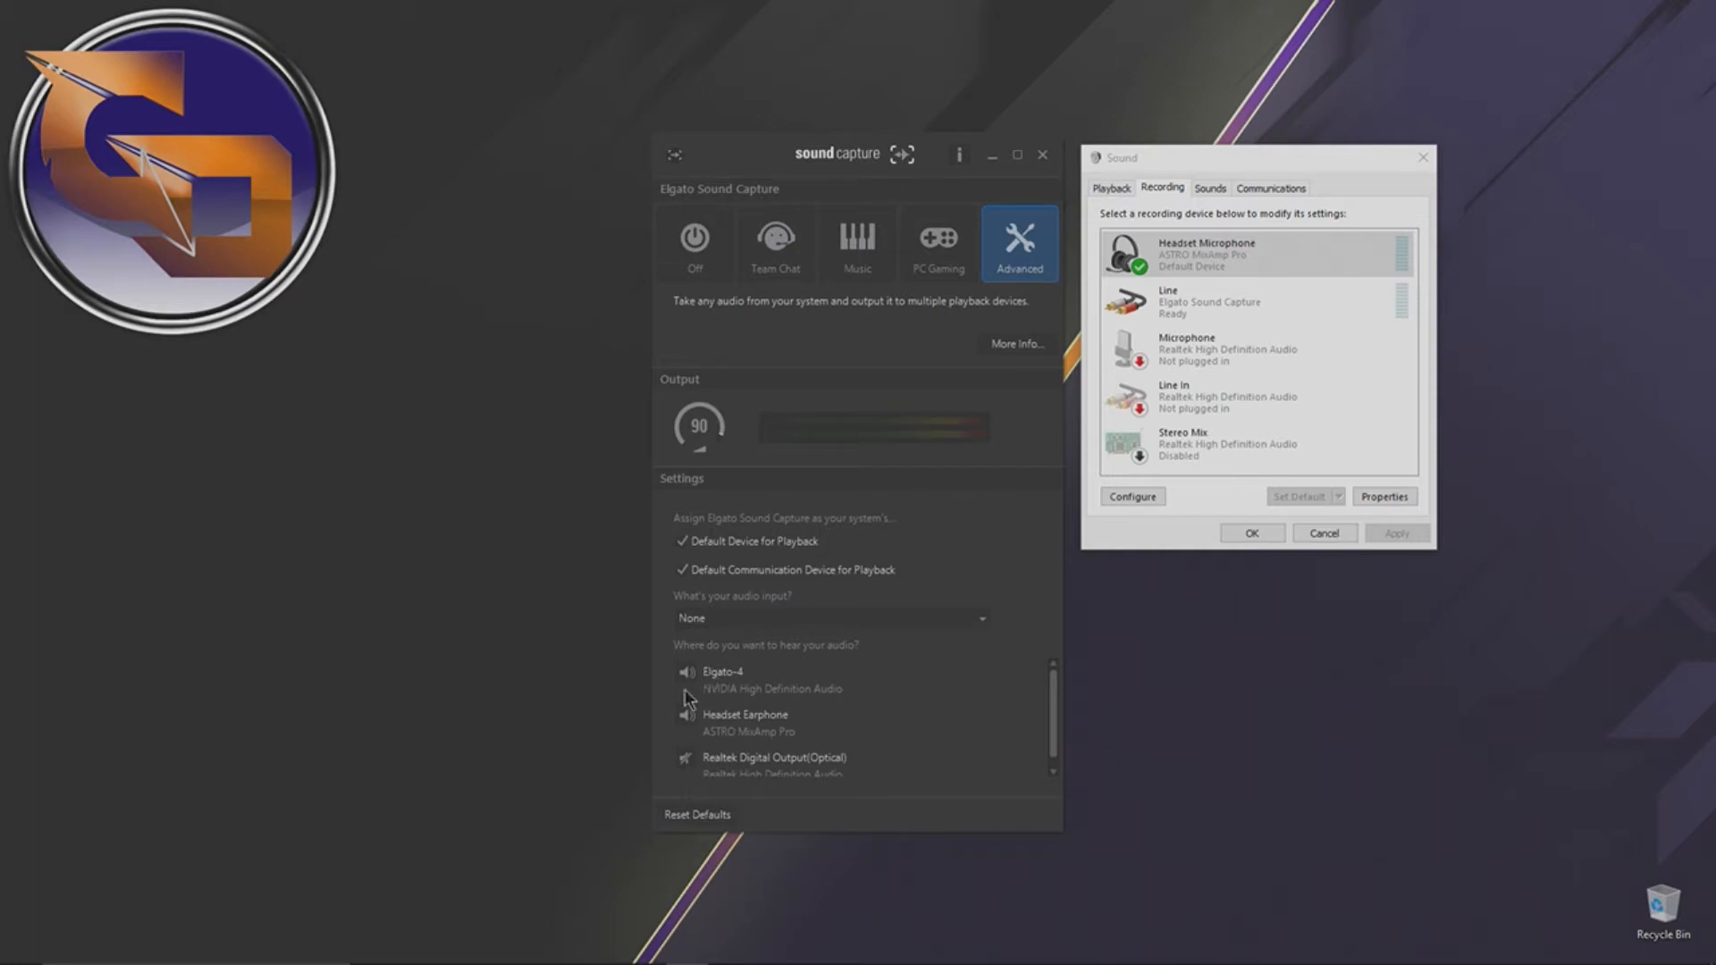
{"action": "mouse_move", "coordinate": [859, 725]}
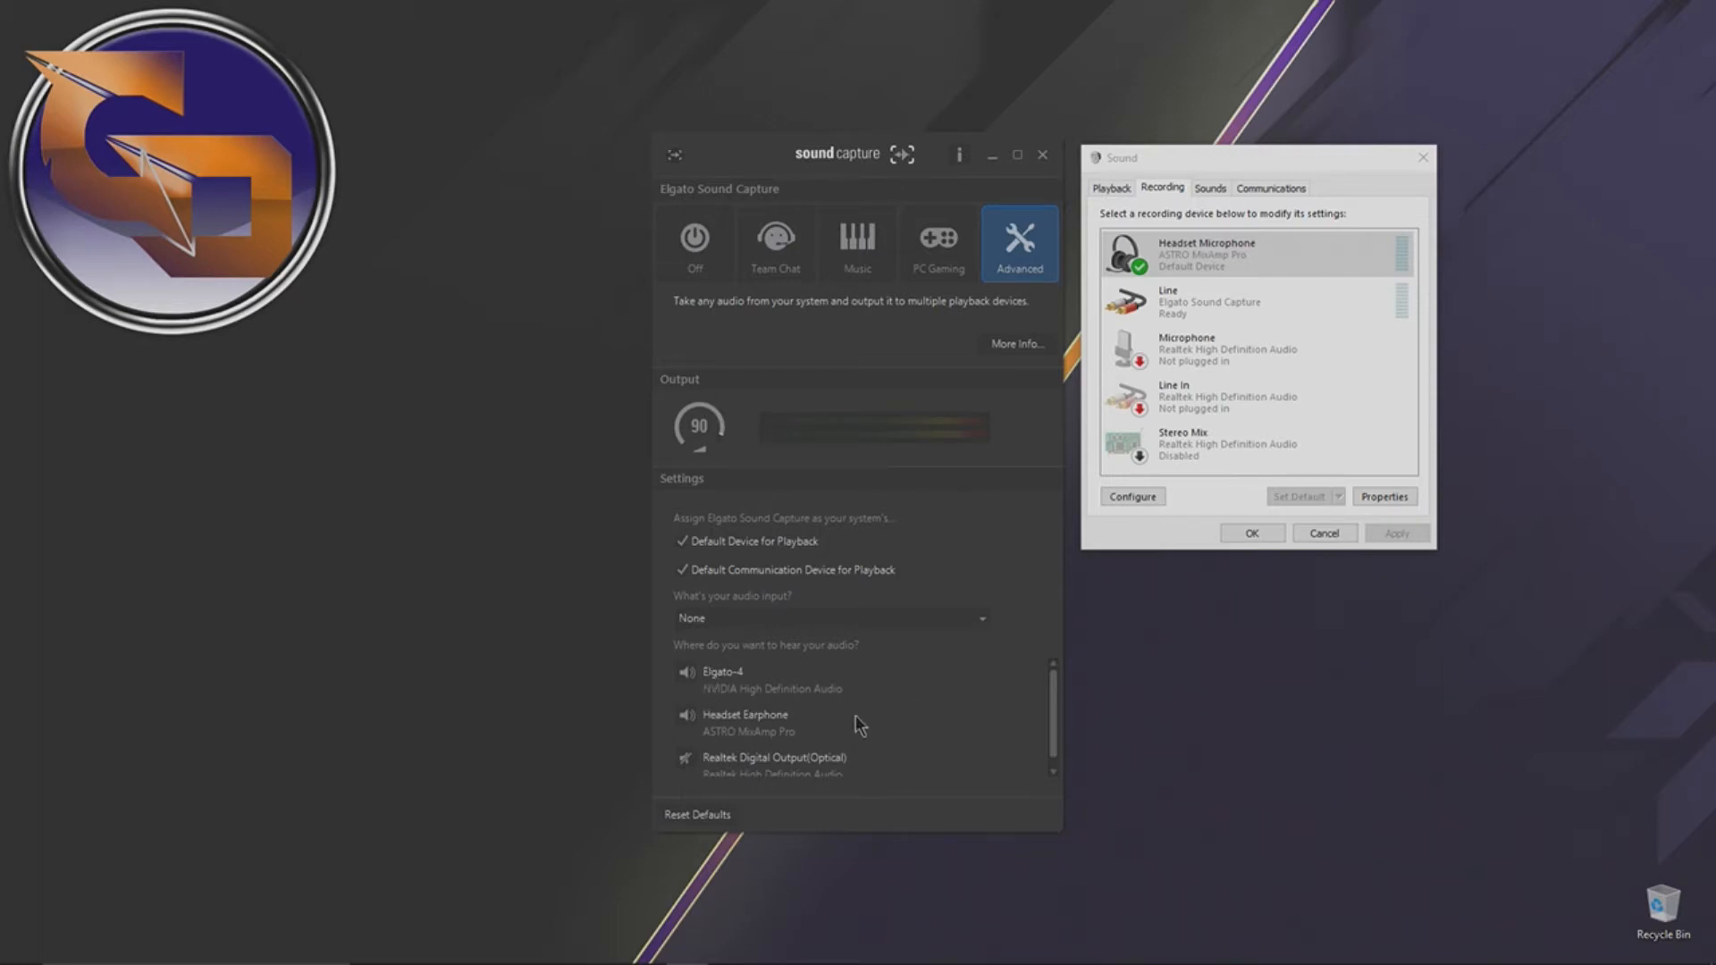
{"action": "mouse_move", "coordinate": [791, 649]}
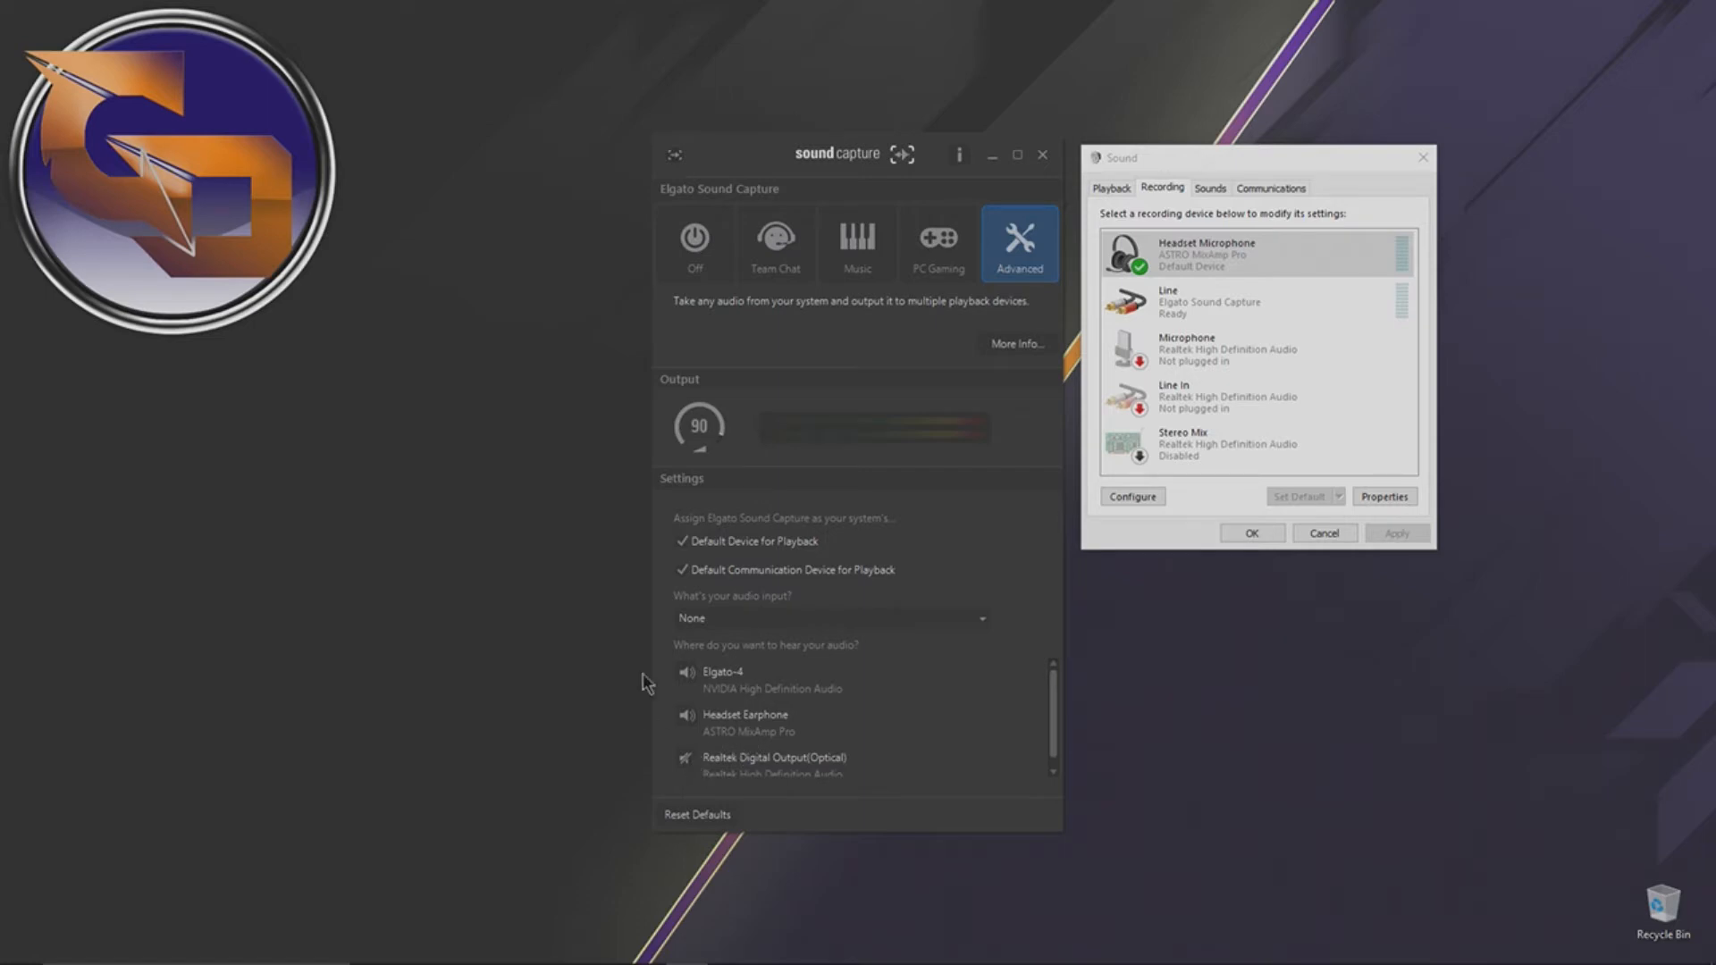
Step: Check that the Headset Earphone playback device's default format is 48000 Hz
{"action": "left_click", "coordinate": [1111, 187]}
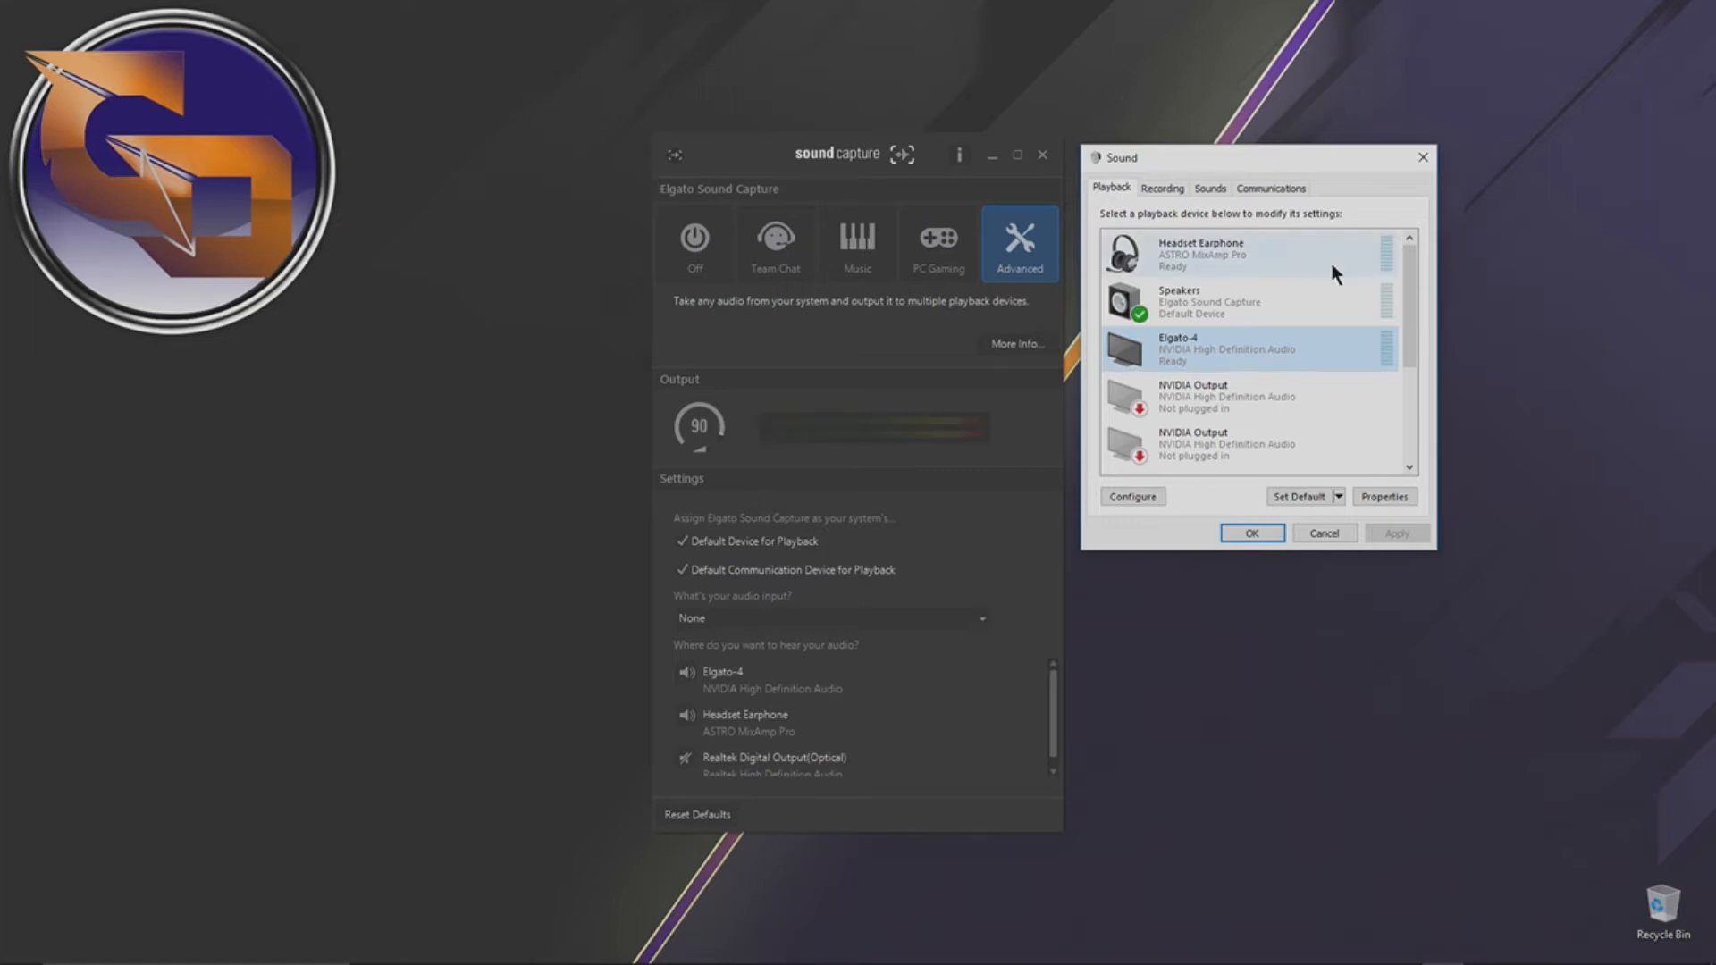
{"action": "right_click", "coordinate": [1200, 254]}
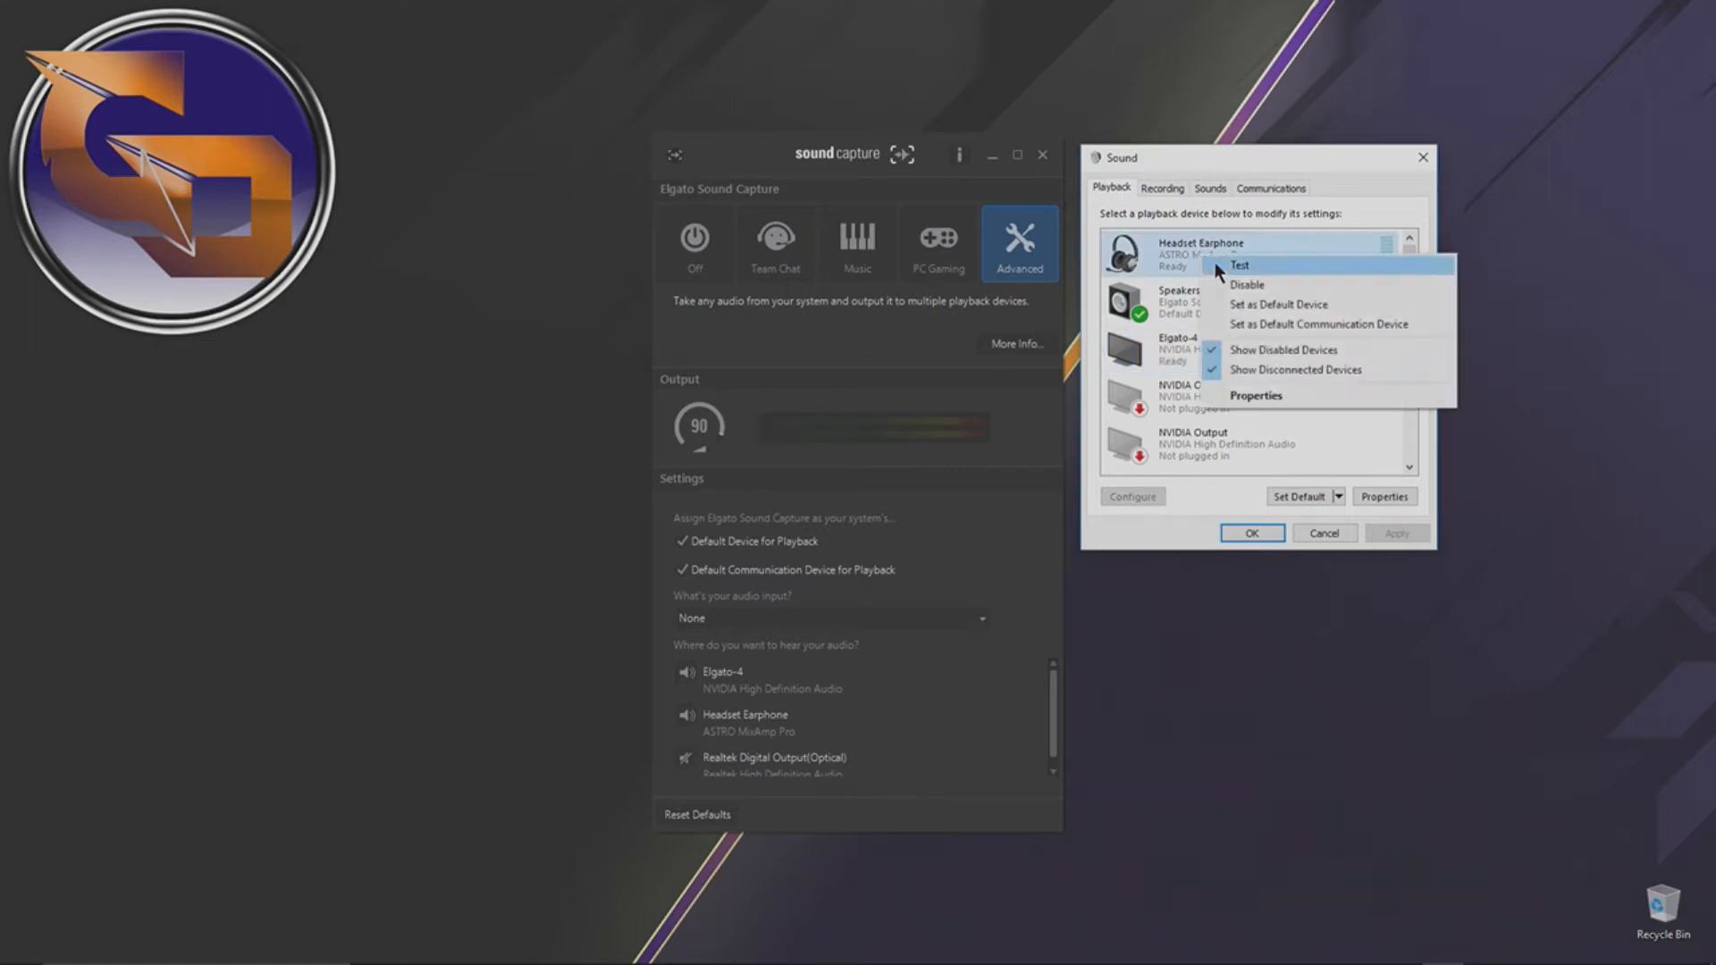
{"action": "left_click", "coordinate": [1255, 395]}
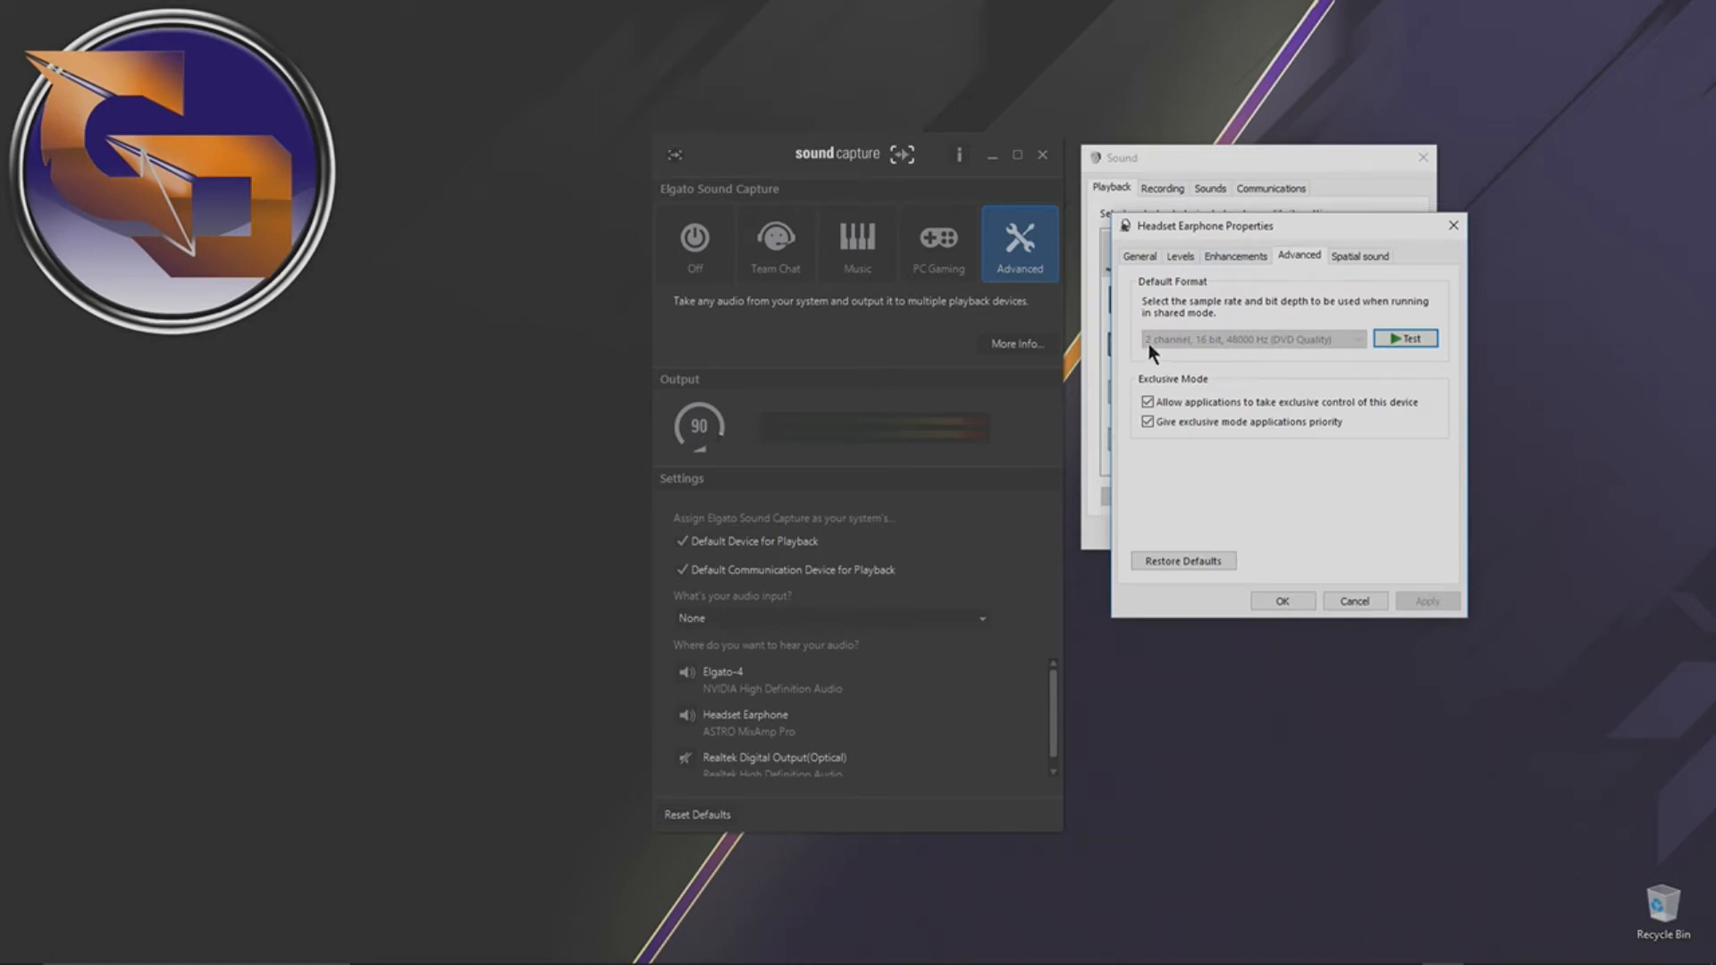
{"action": "mouse_move", "coordinate": [1491, 361]}
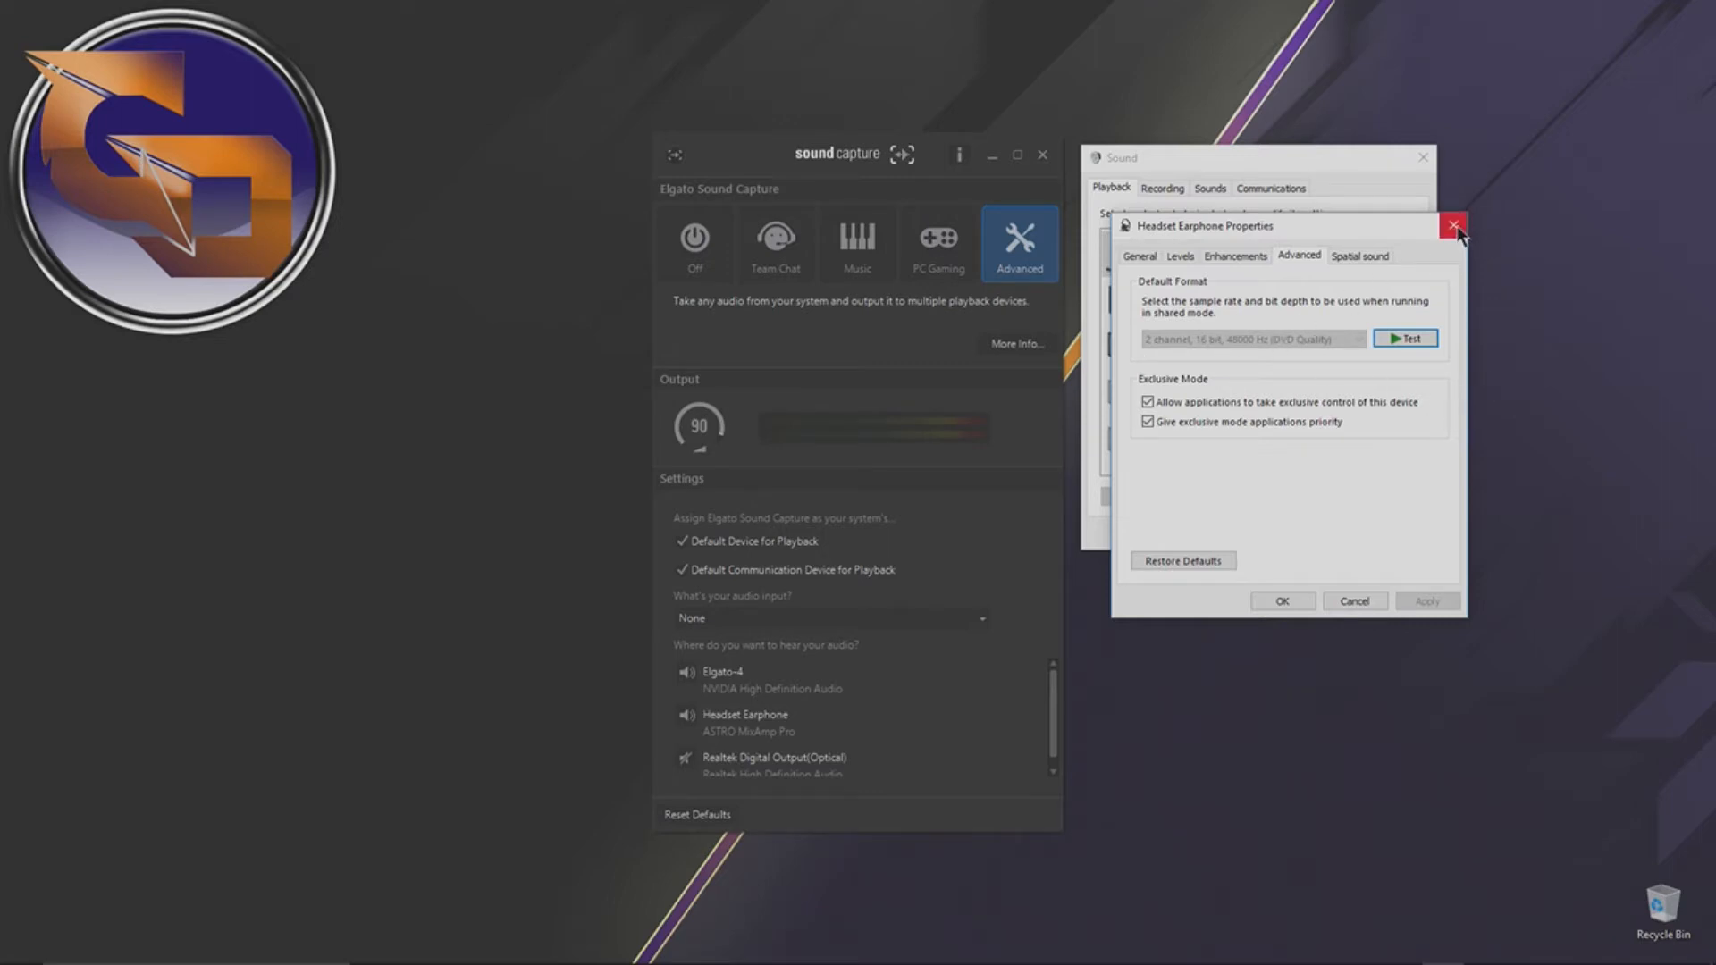
{"action": "left_click", "coordinate": [1455, 225]}
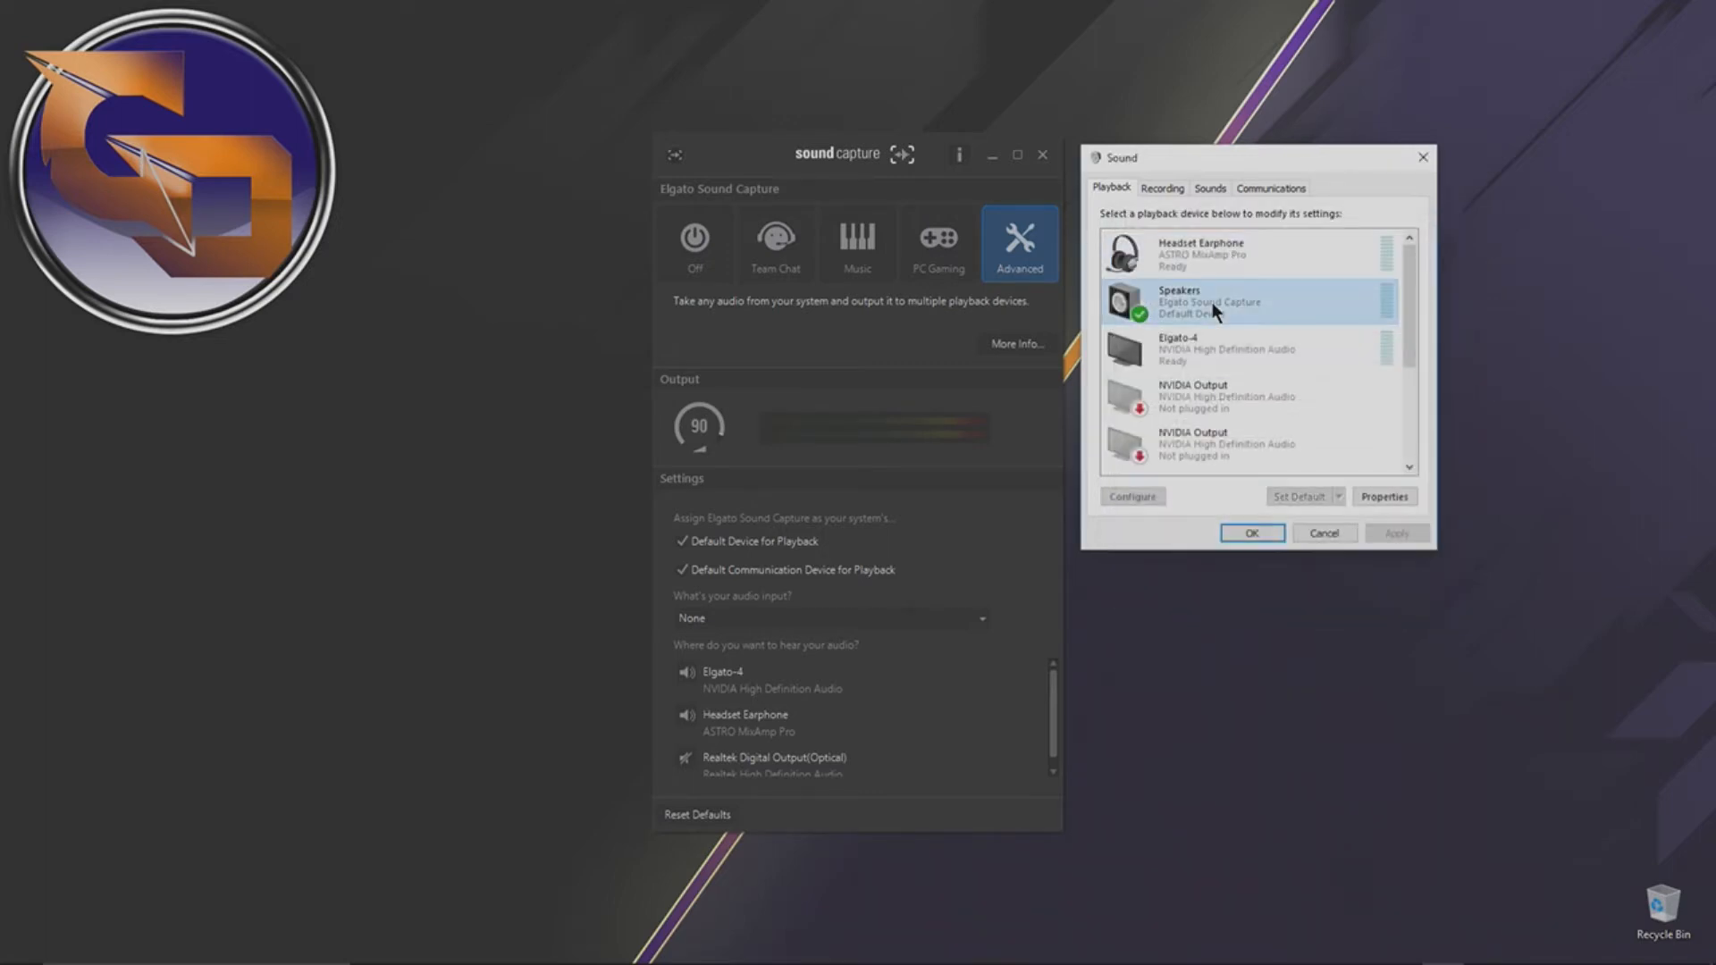
Step: Inspect the Elgato Sound Capture Speakers and Elgato-4 device properties without changing them
{"action": "left_click", "coordinate": [1383, 497]}
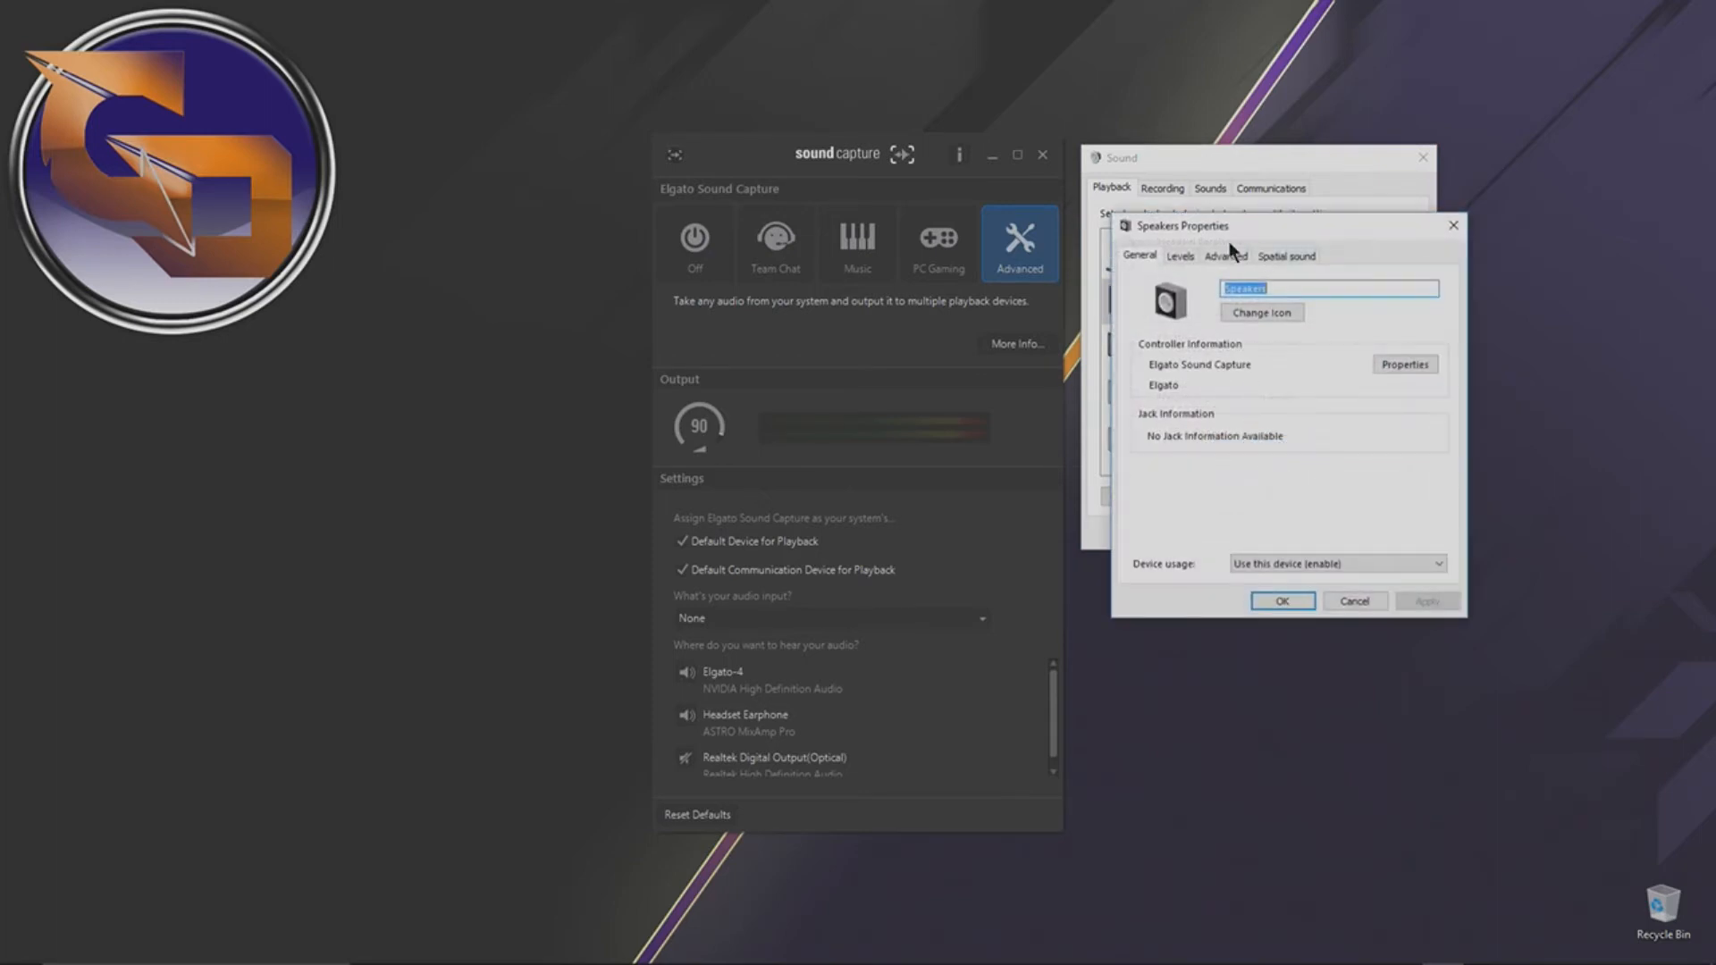
{"action": "left_click", "coordinate": [1224, 254]}
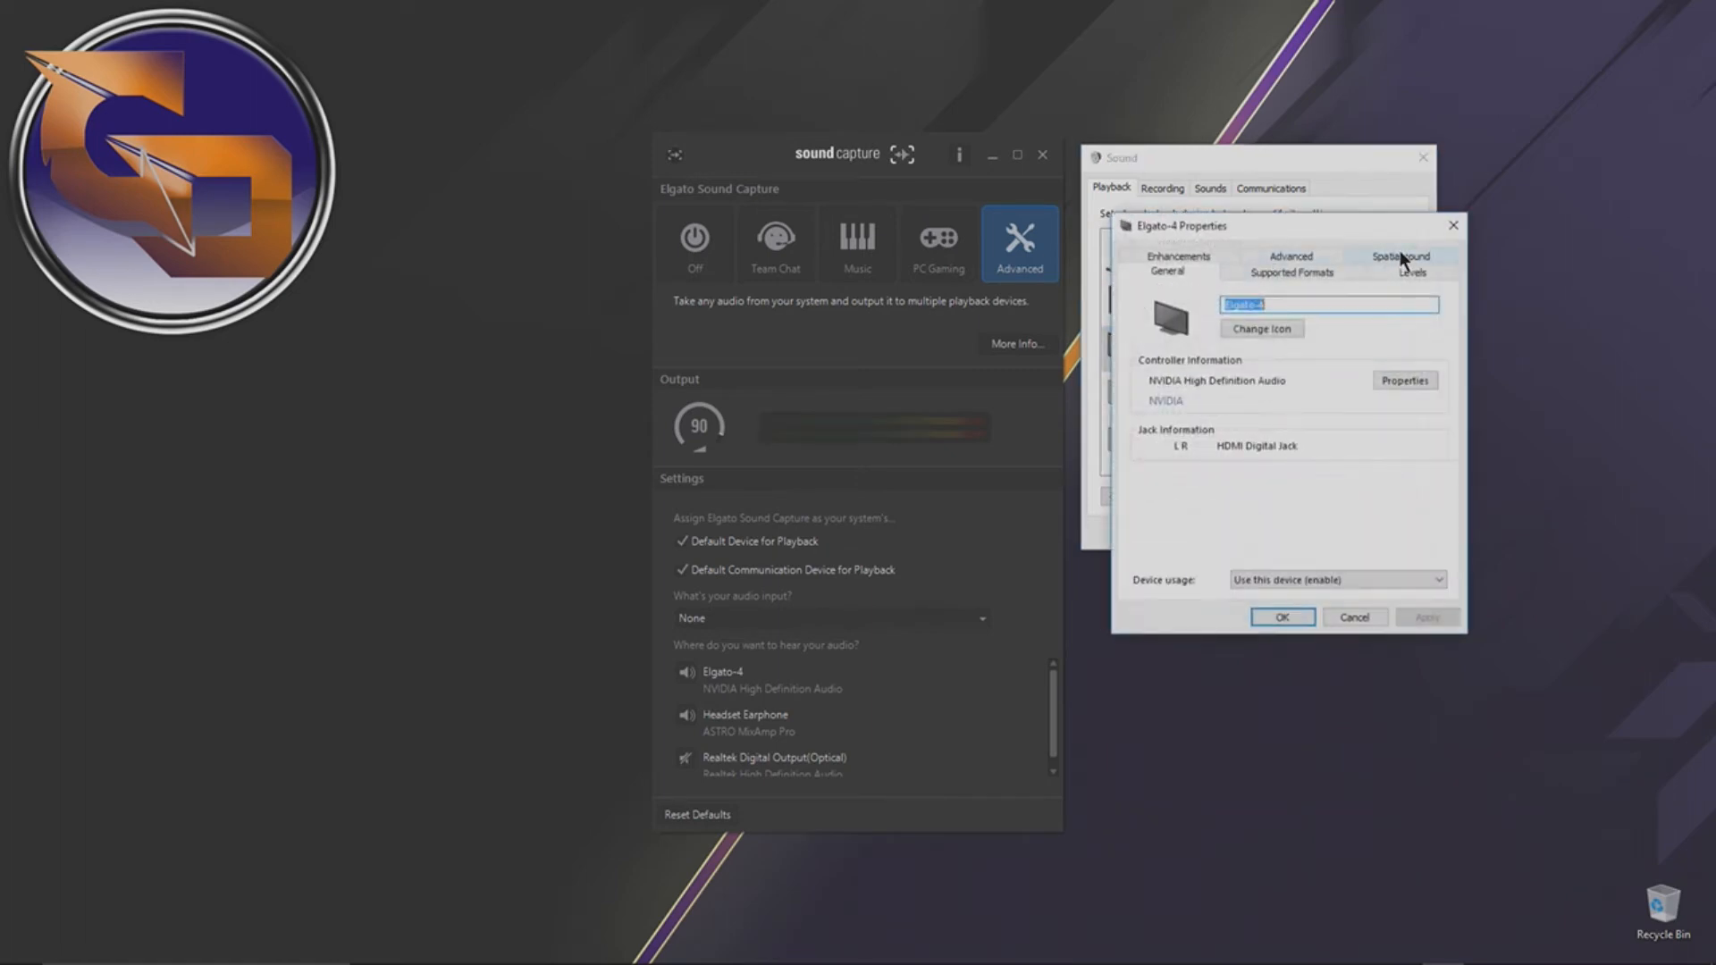
{"action": "left_click", "coordinate": [1289, 271]}
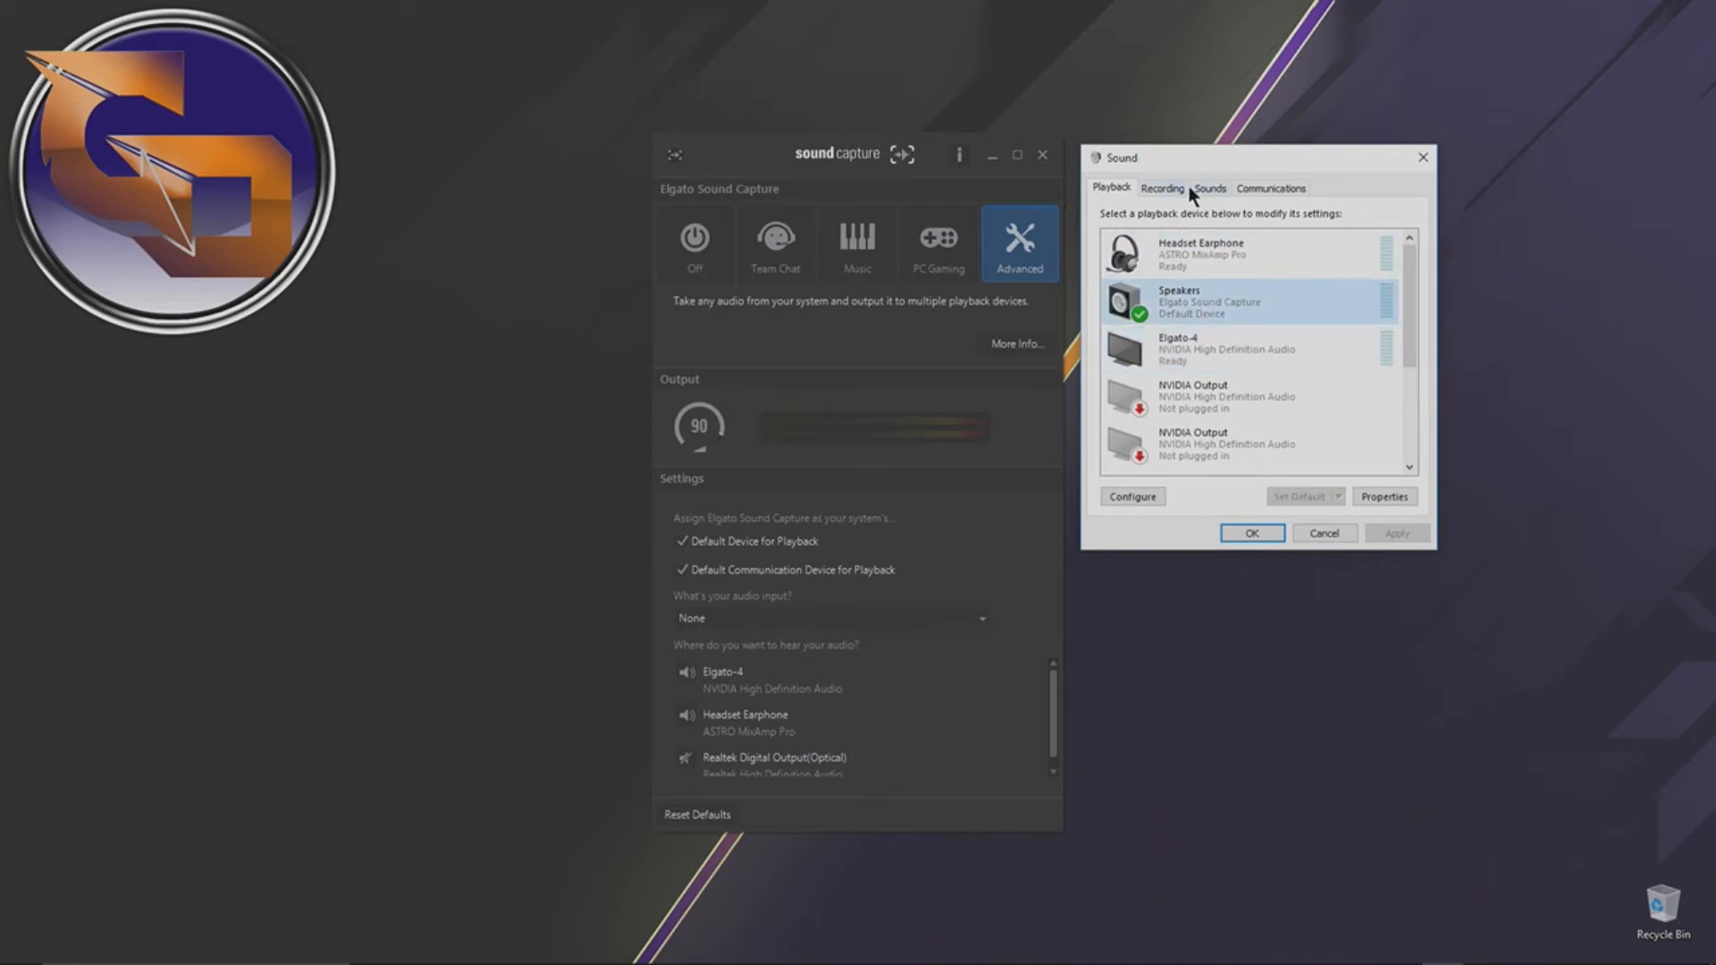
Step: View the Headset Microphone's Listen options in the Recording devices list
{"action": "left_click", "coordinate": [1161, 187]}
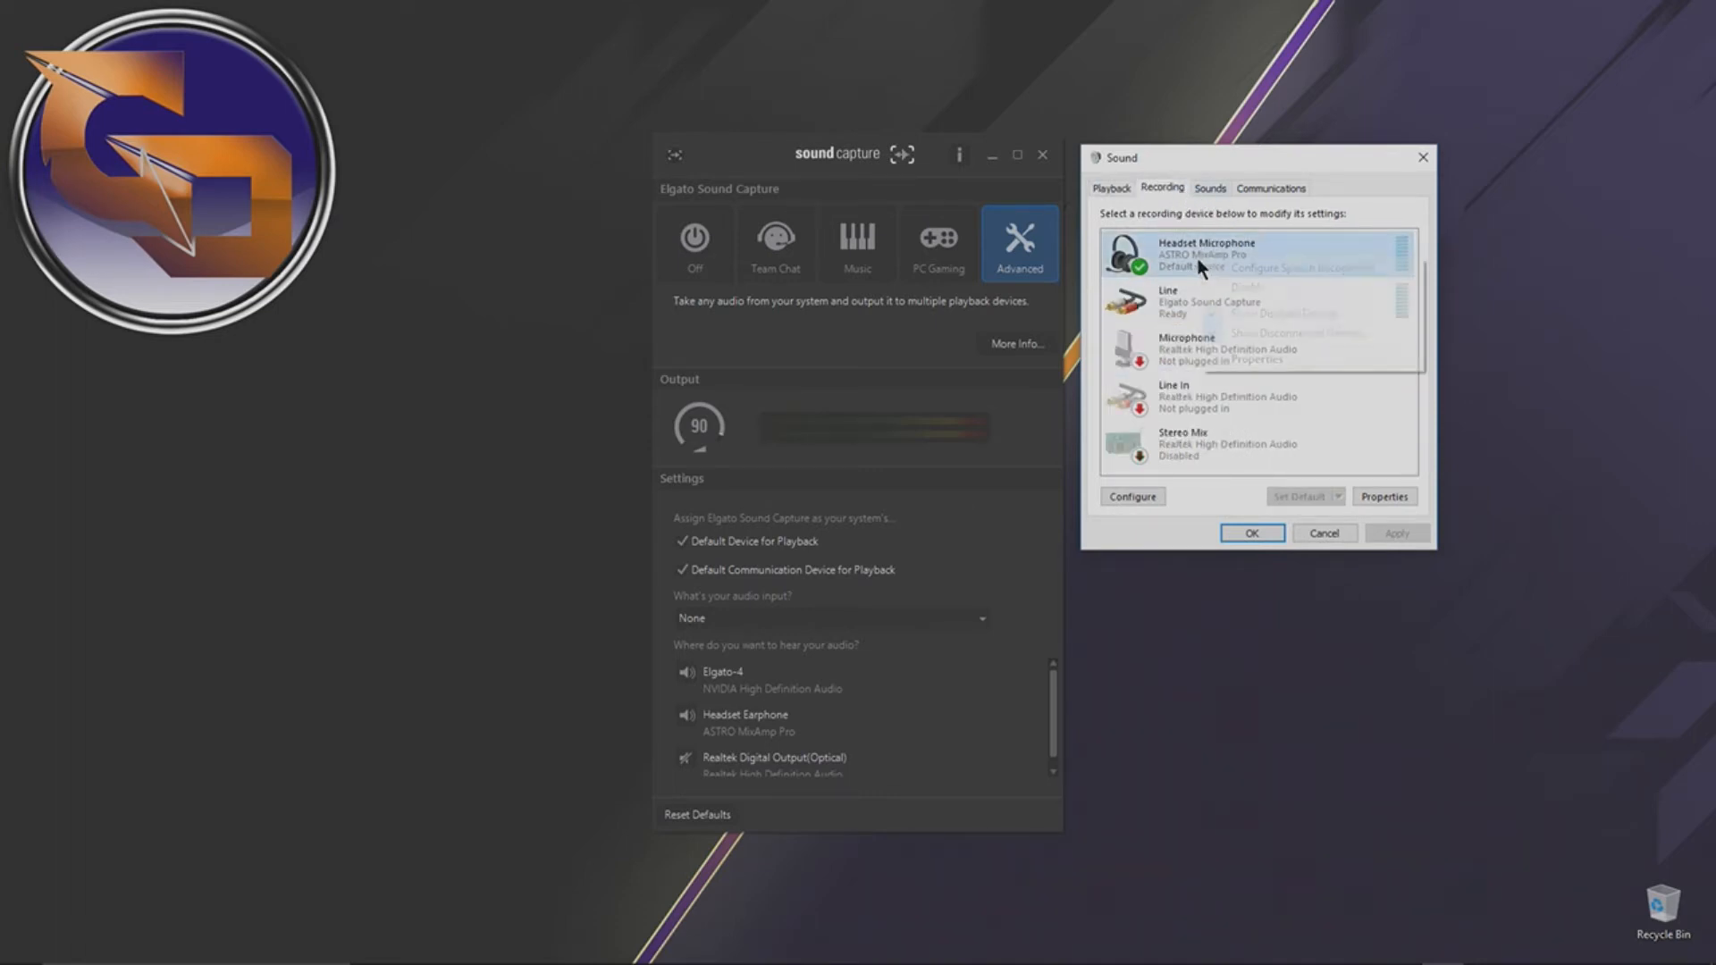
{"action": "left_click", "coordinate": [1383, 497]}
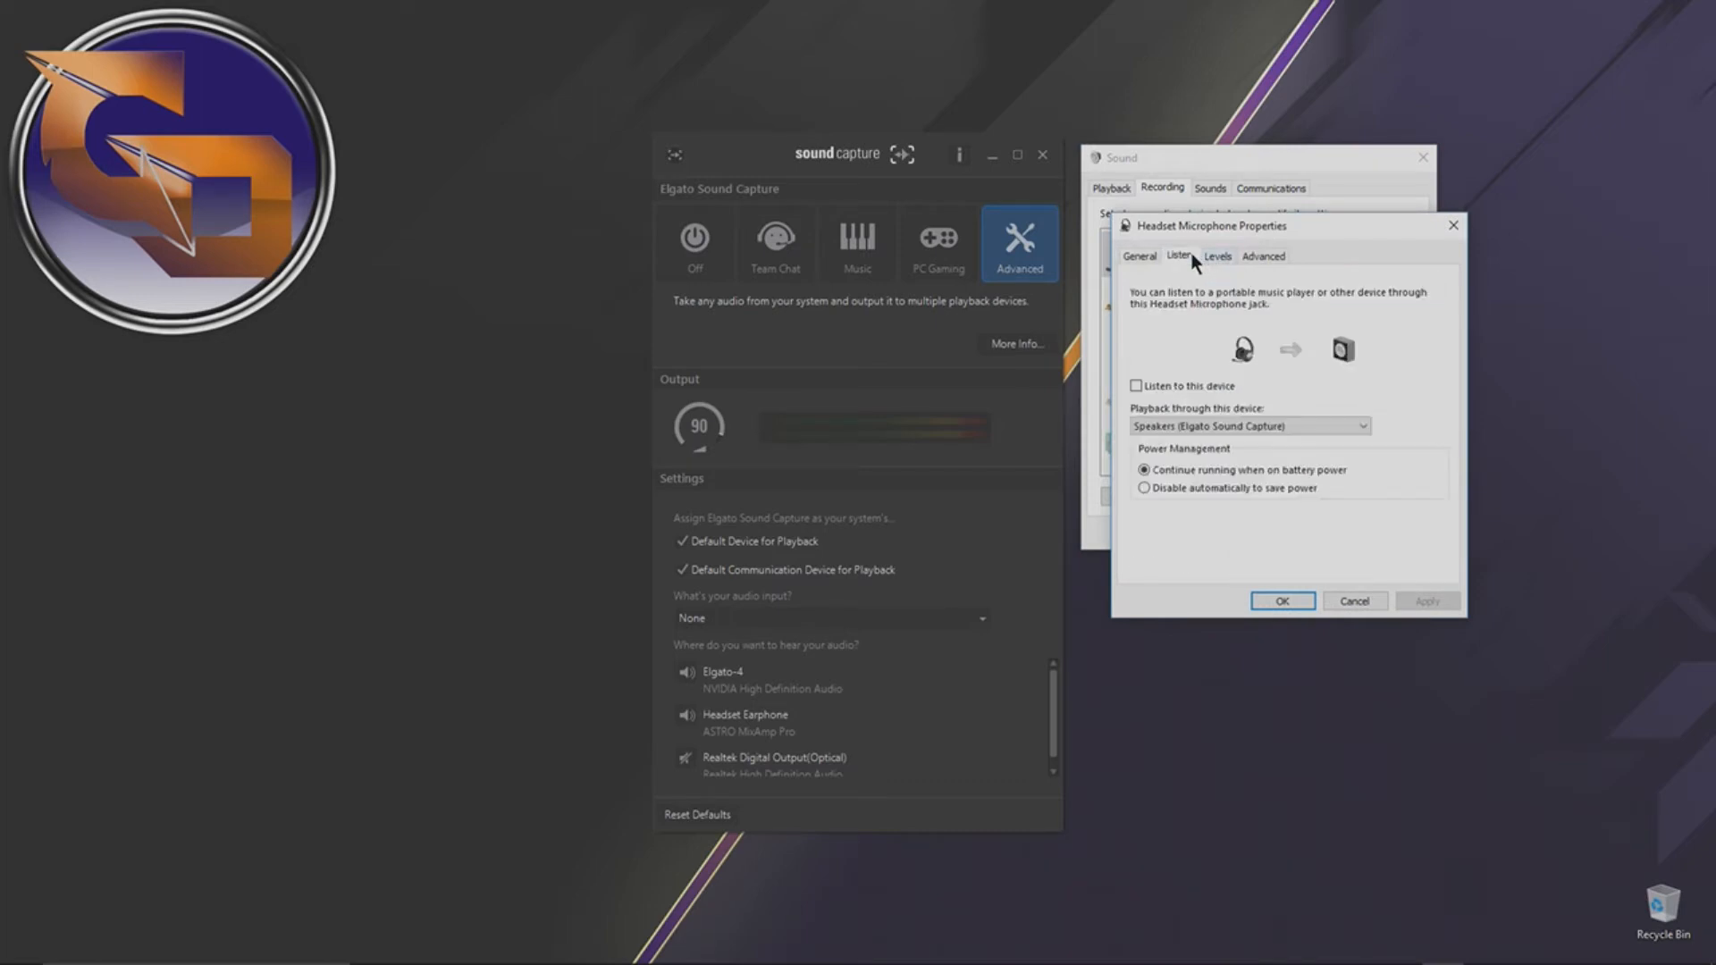
{"action": "left_click", "coordinate": [1262, 255]}
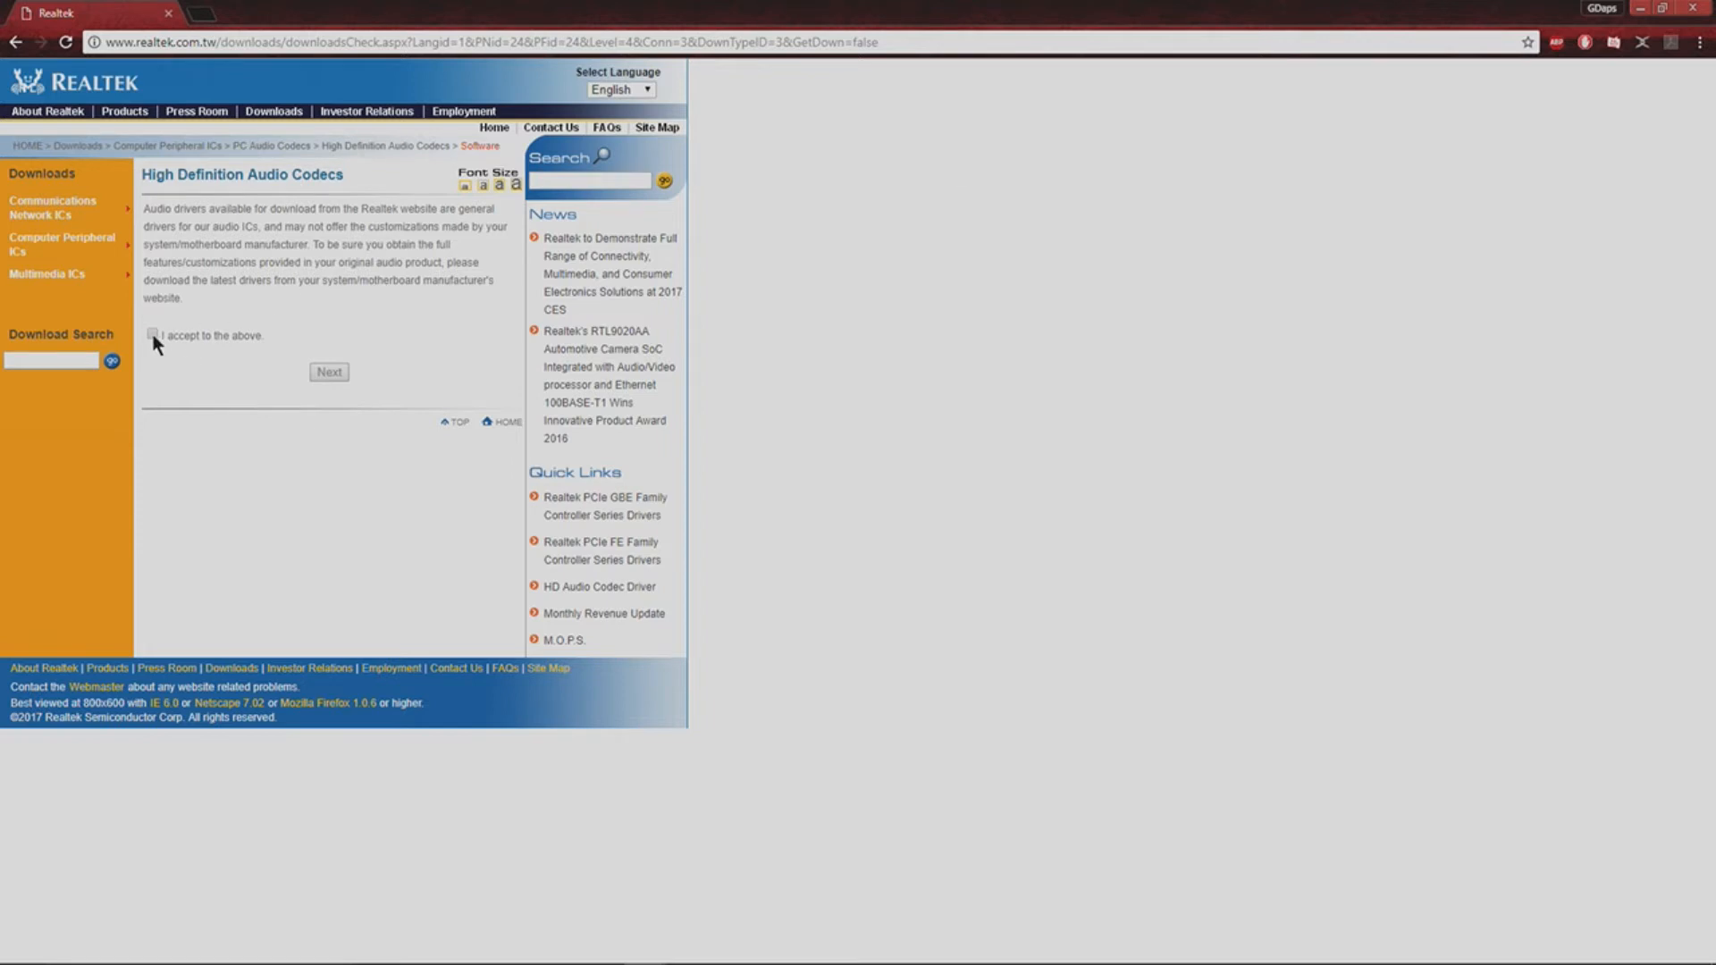
Step: Accept Realtek's download terms to show the HD Audio Codecs driver list
{"action": "left_click", "coordinate": [328, 371]}
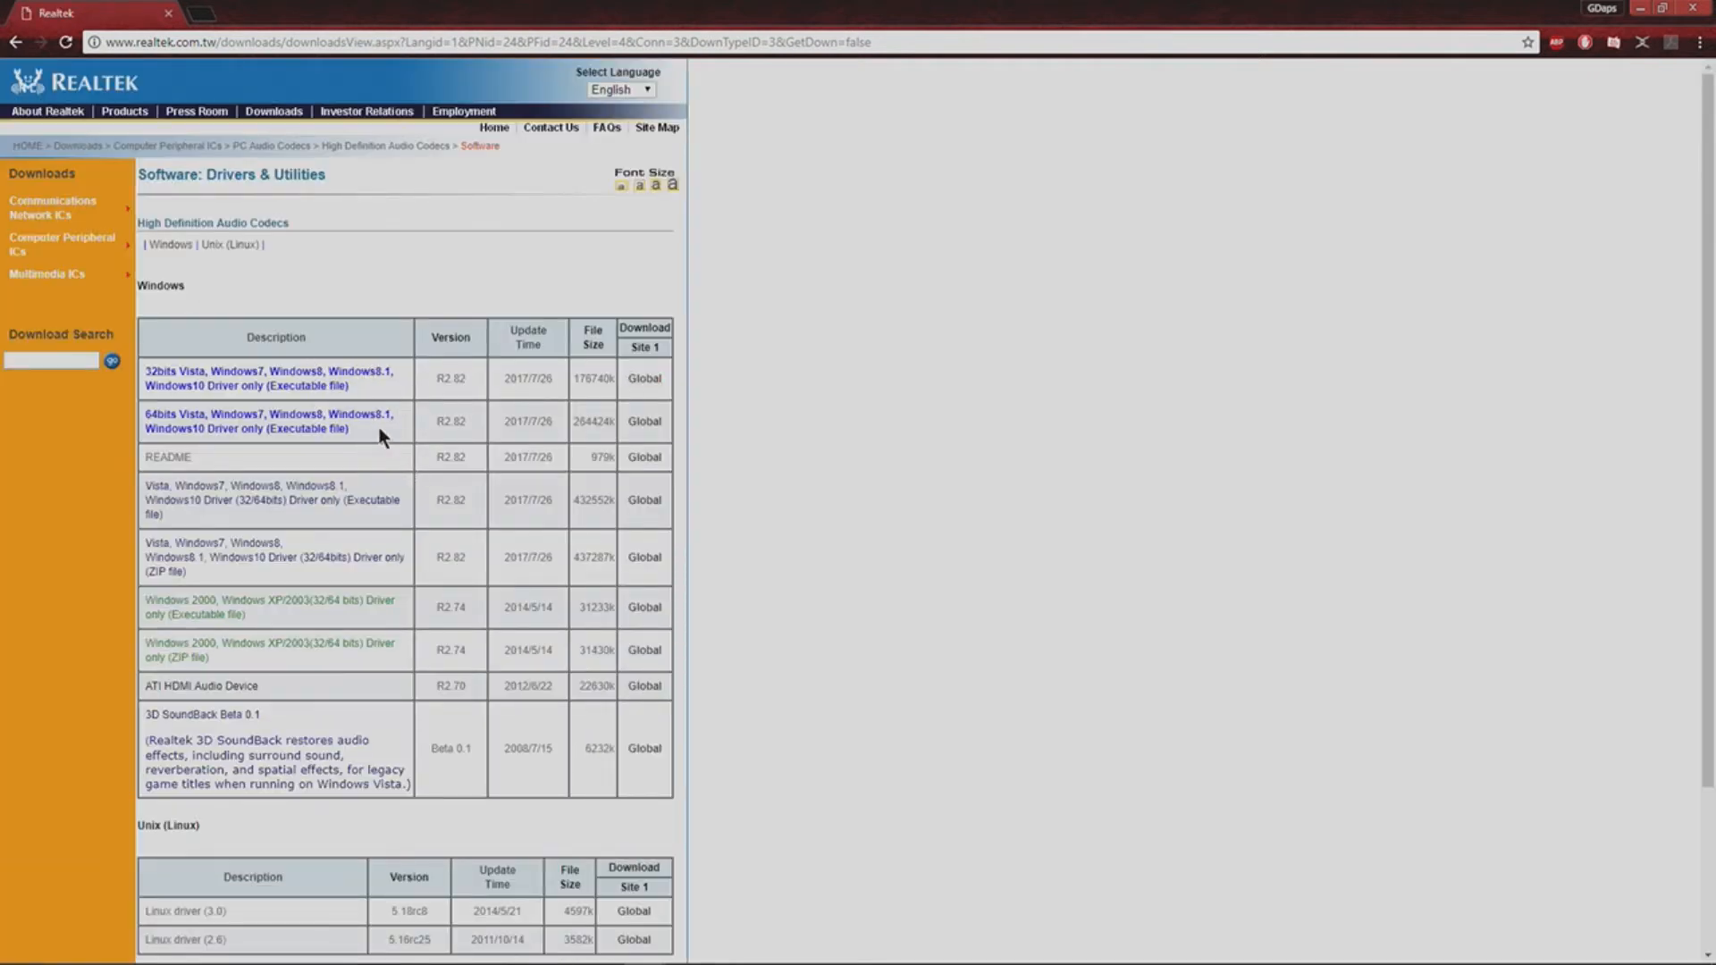
{"action": "mouse_move", "coordinate": [644, 425]}
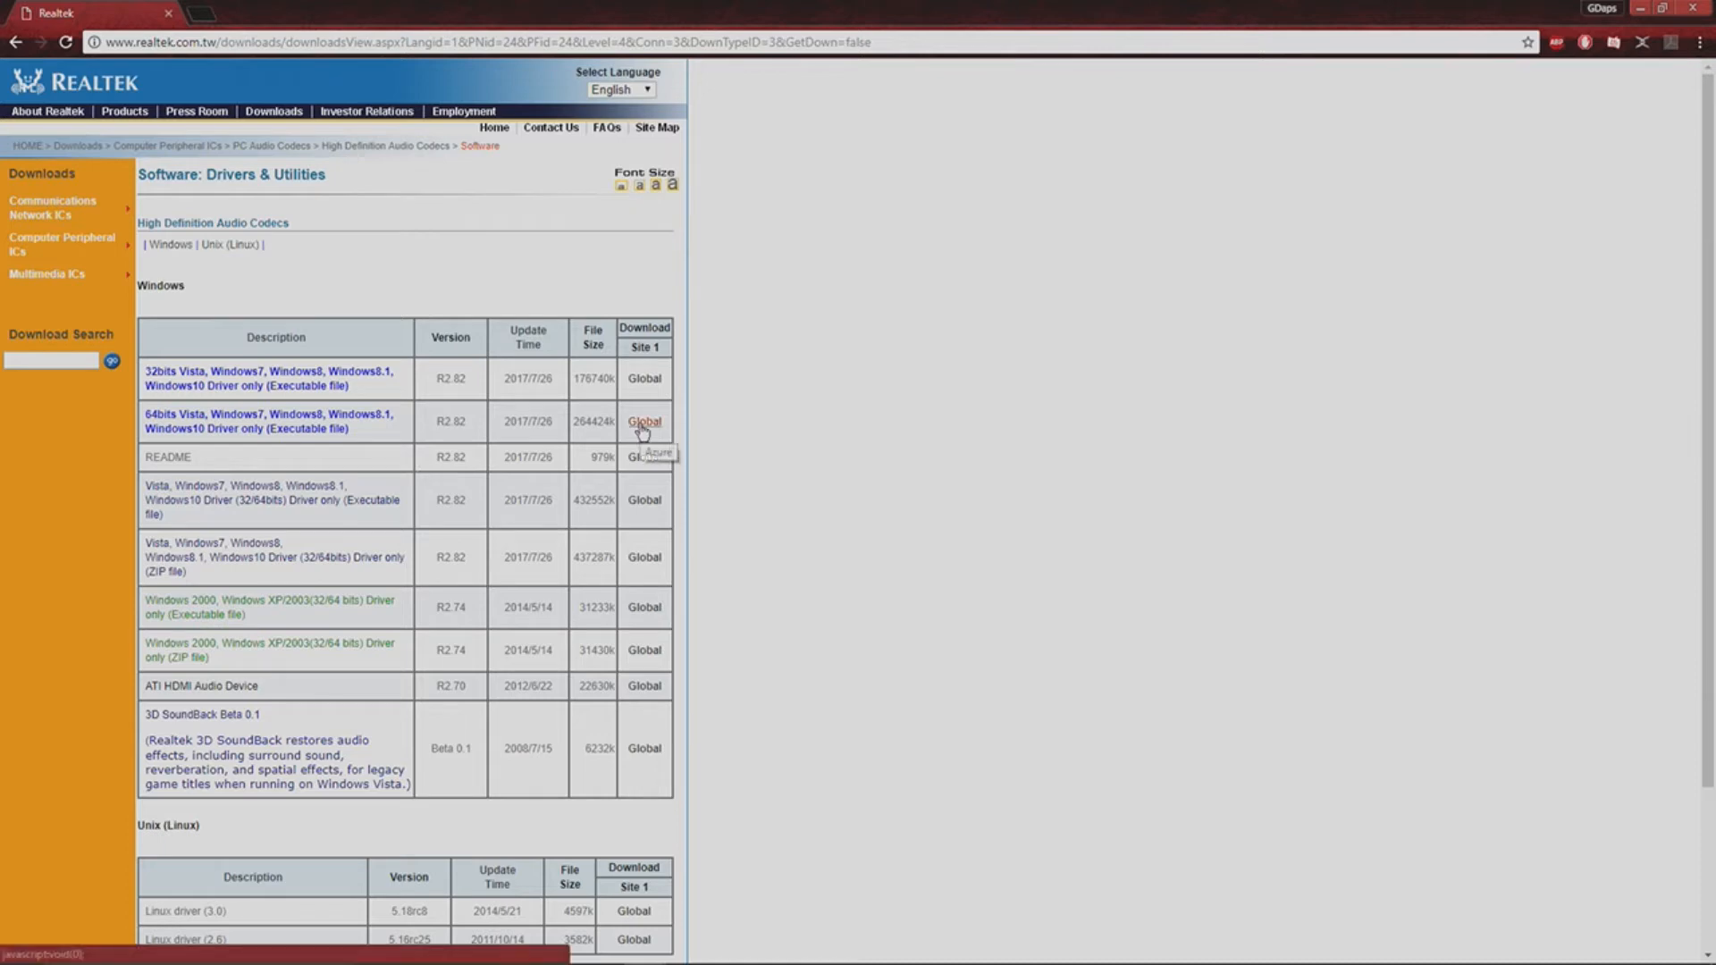
{"action": "mouse_move", "coordinate": [1642, 370]}
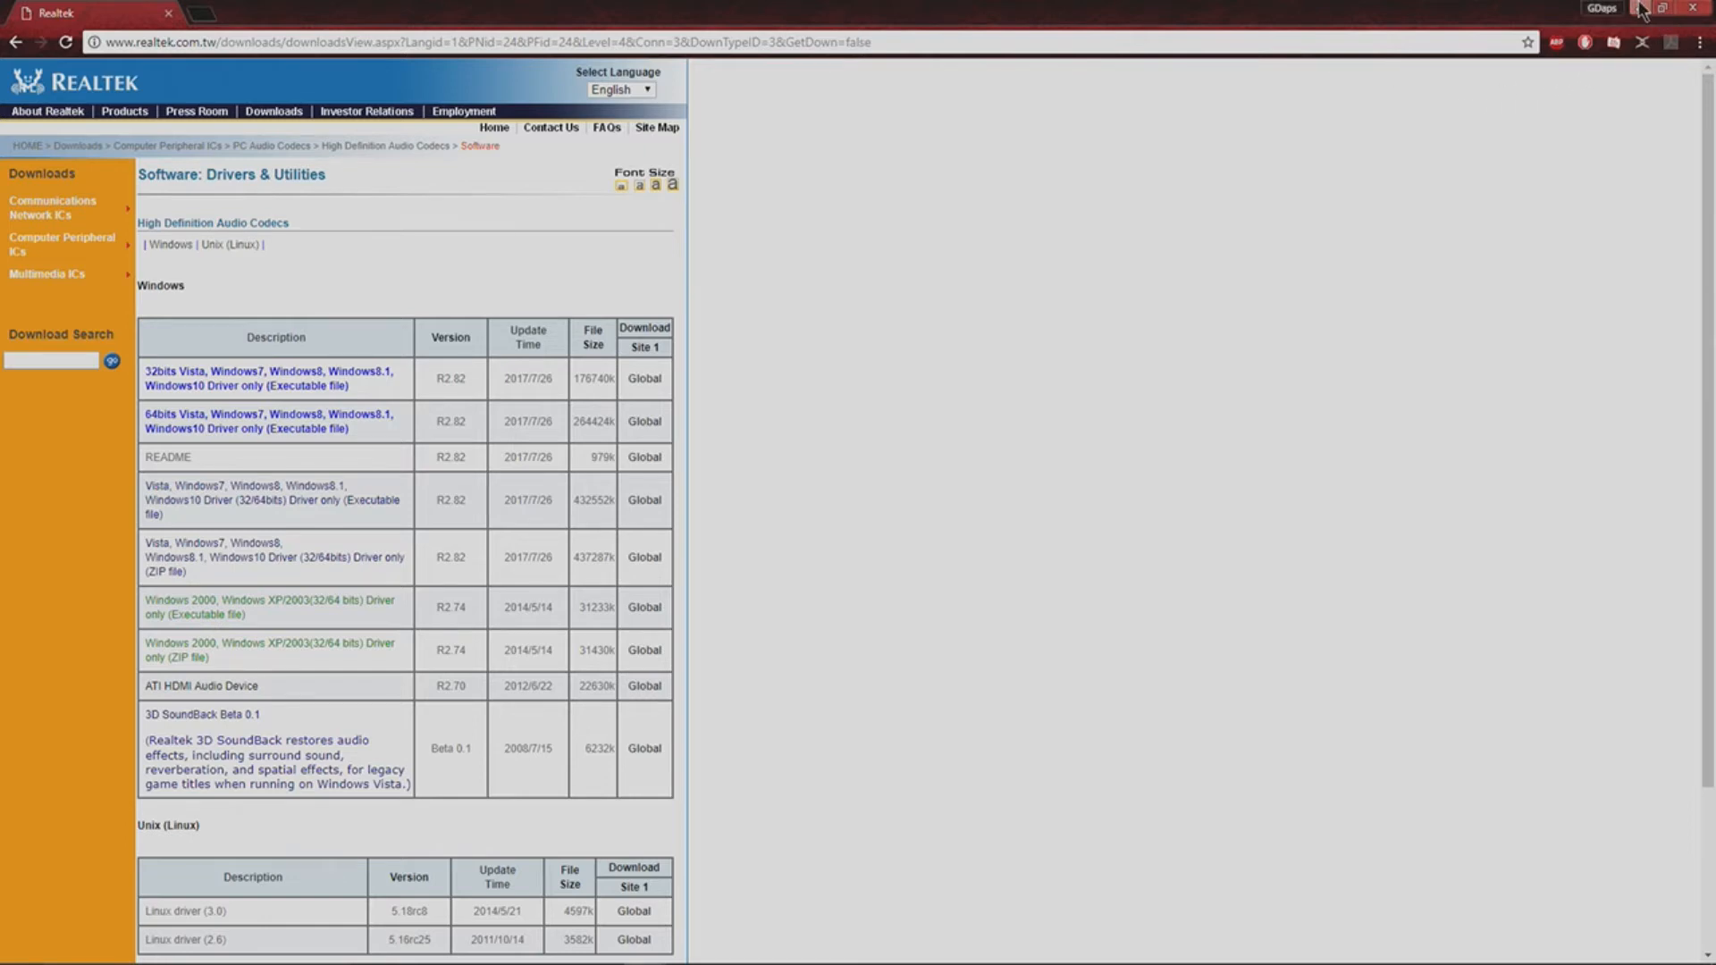
{"action": "mouse_move", "coordinate": [1639, 9]}
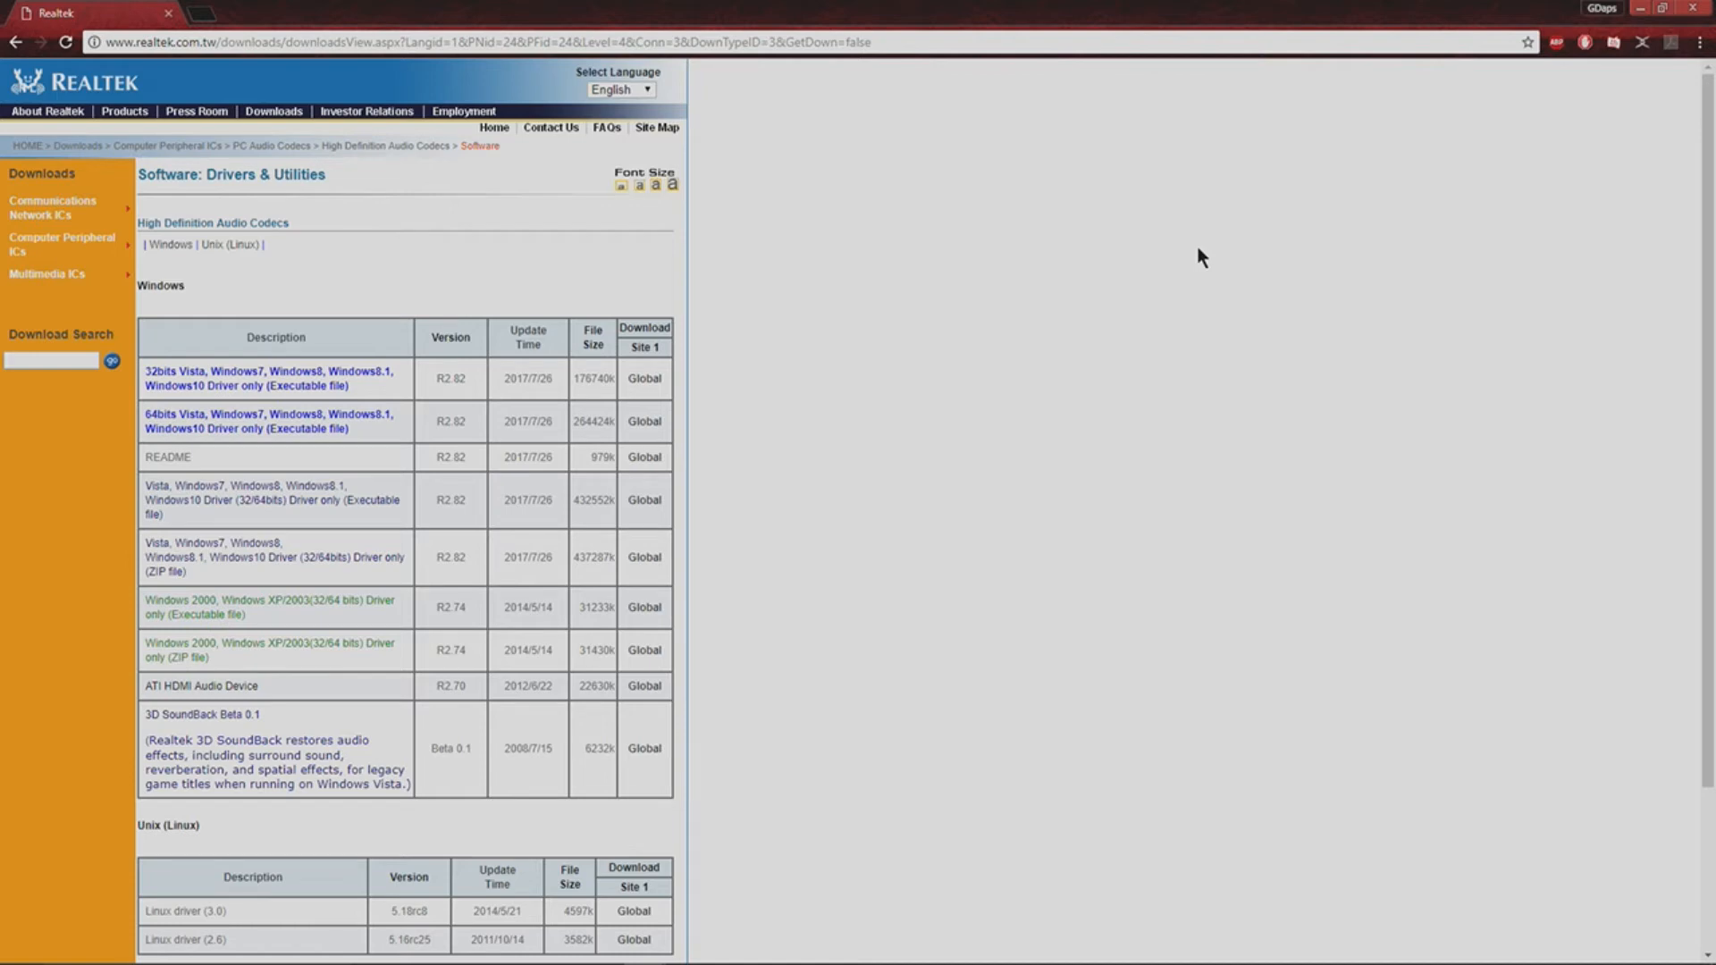
{"action": "mouse_move", "coordinate": [980, 321]}
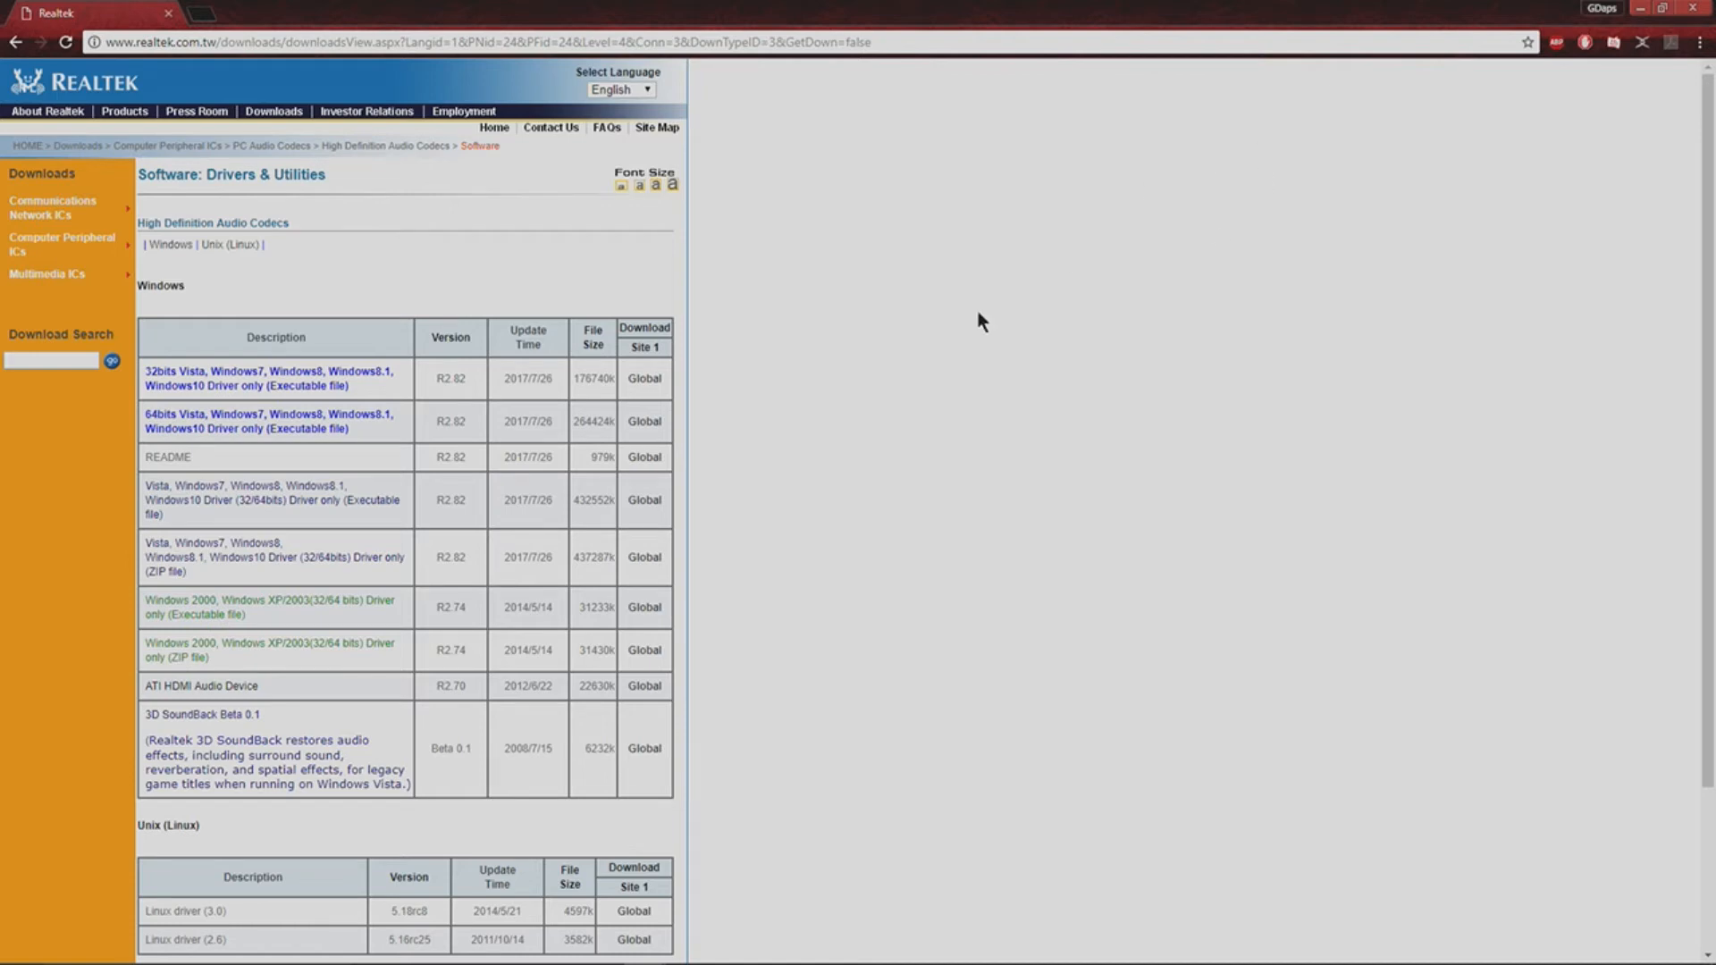
{"action": "mouse_move", "coordinate": [661, 458]}
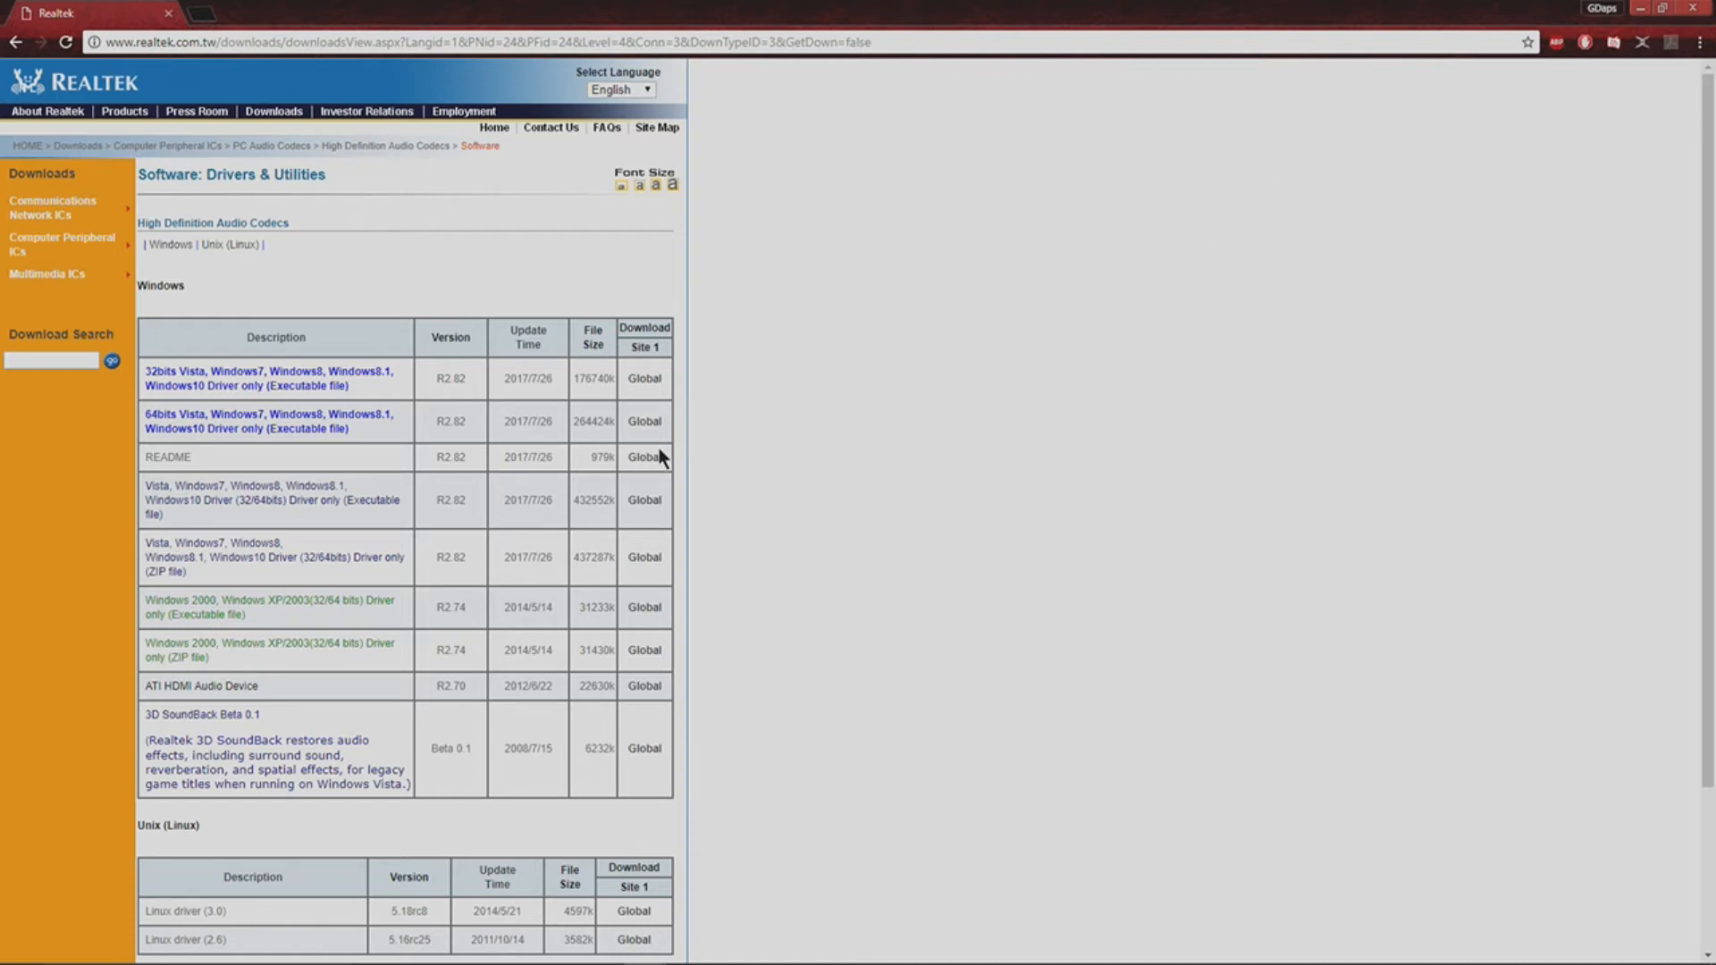
{"action": "mouse_move", "coordinate": [632, 419]}
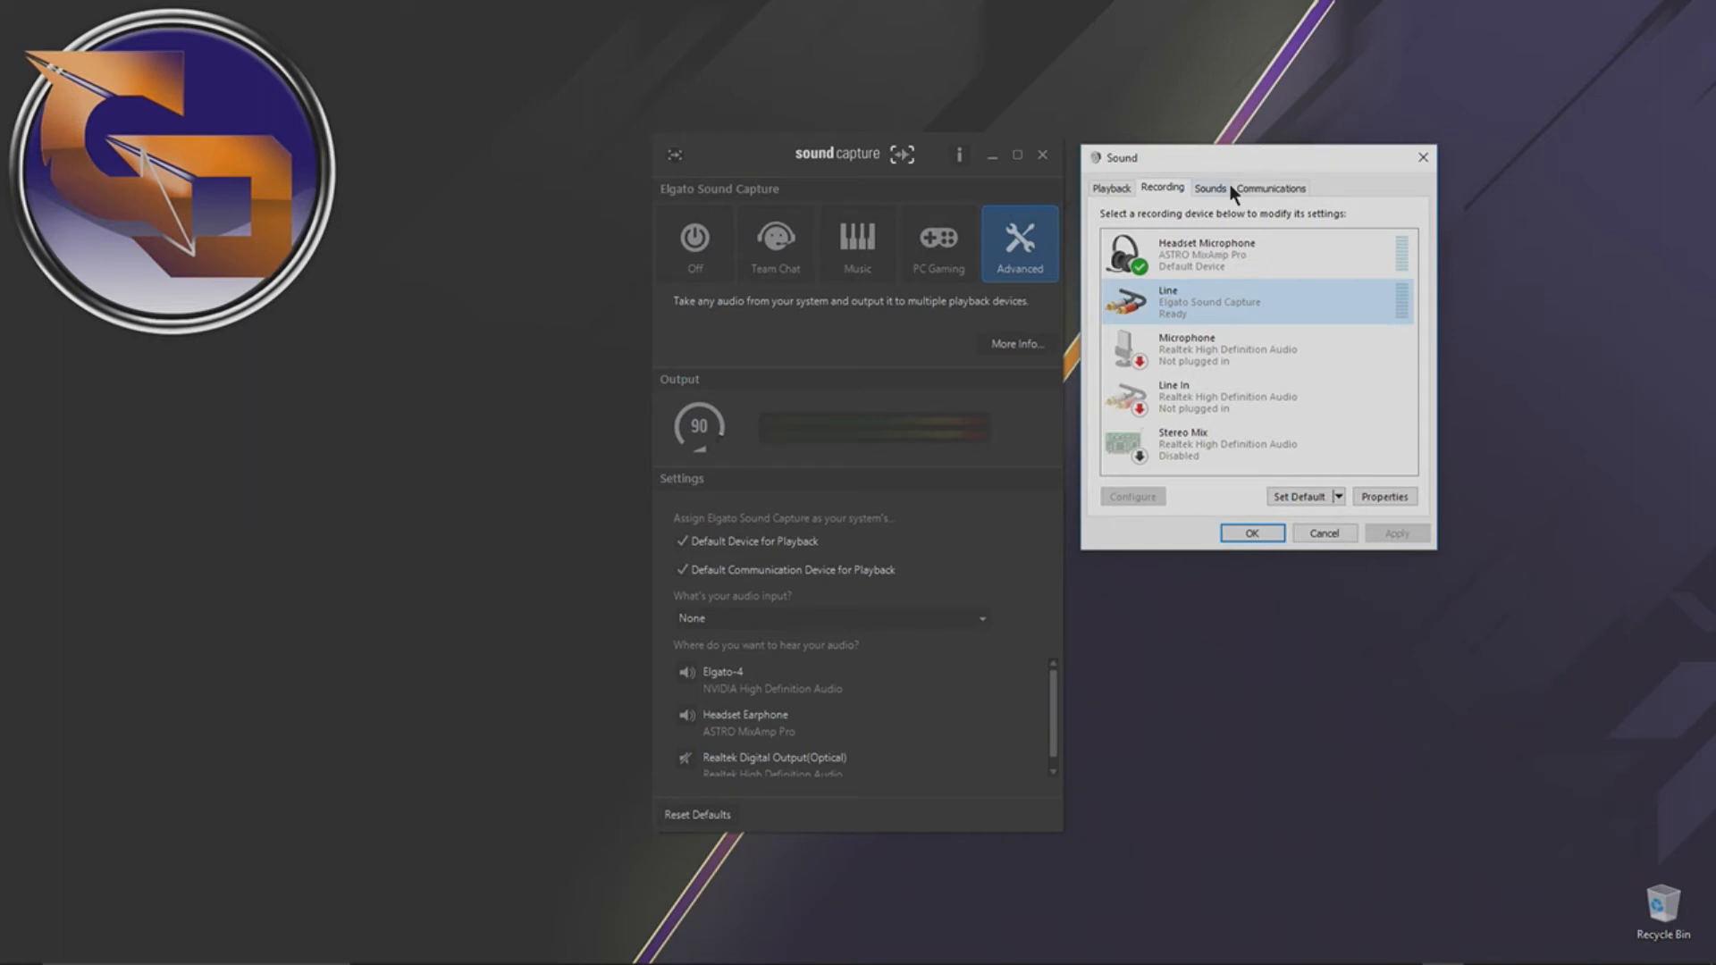
{"action": "mouse_move", "coordinate": [916, 141]}
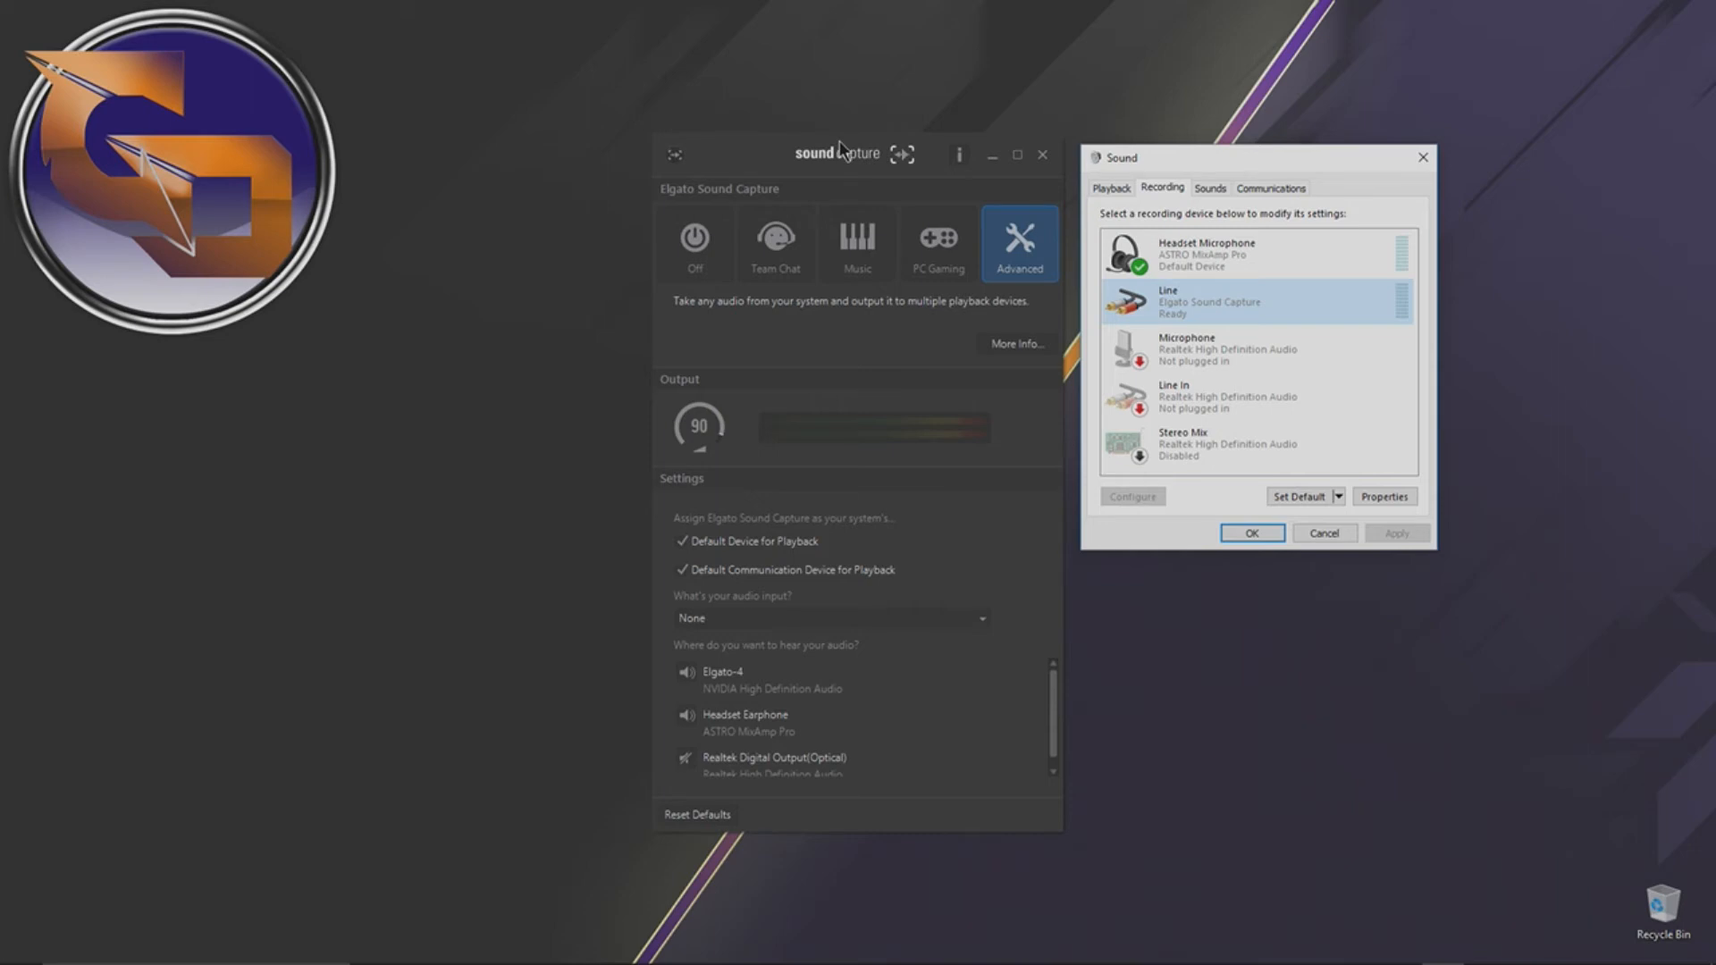
{"action": "mouse_move", "coordinate": [846, 161]}
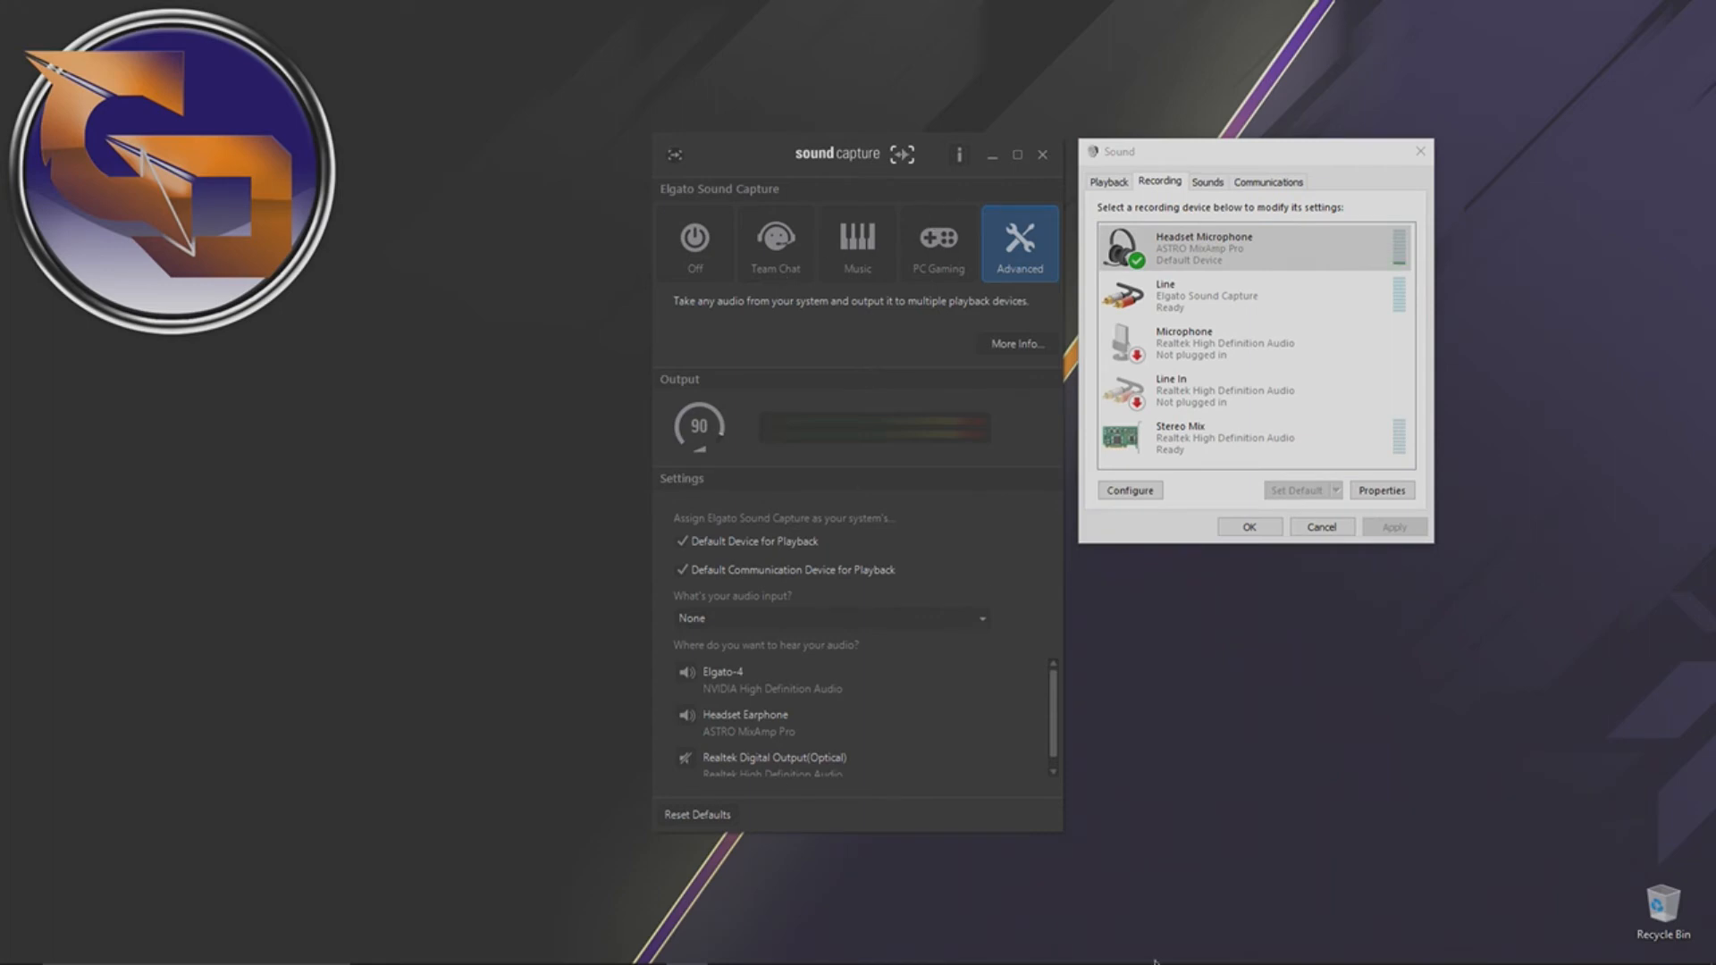
{"action": "mouse_move", "coordinate": [1237, 214]}
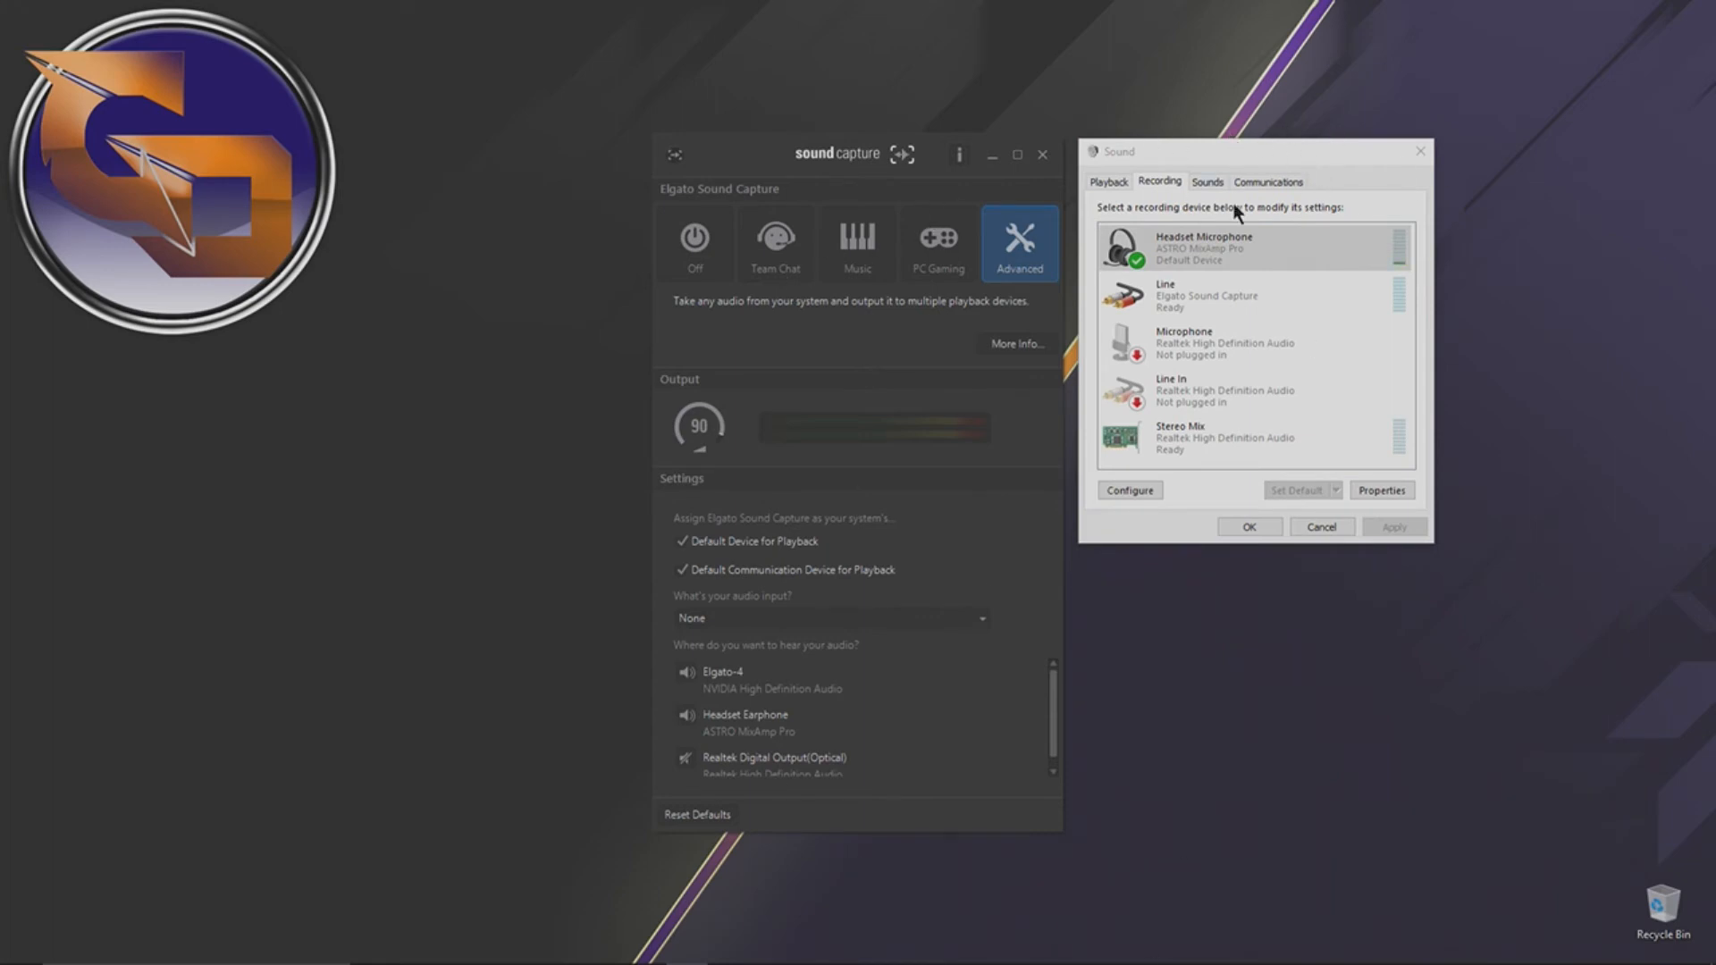
{"action": "mouse_move", "coordinate": [882, 622]}
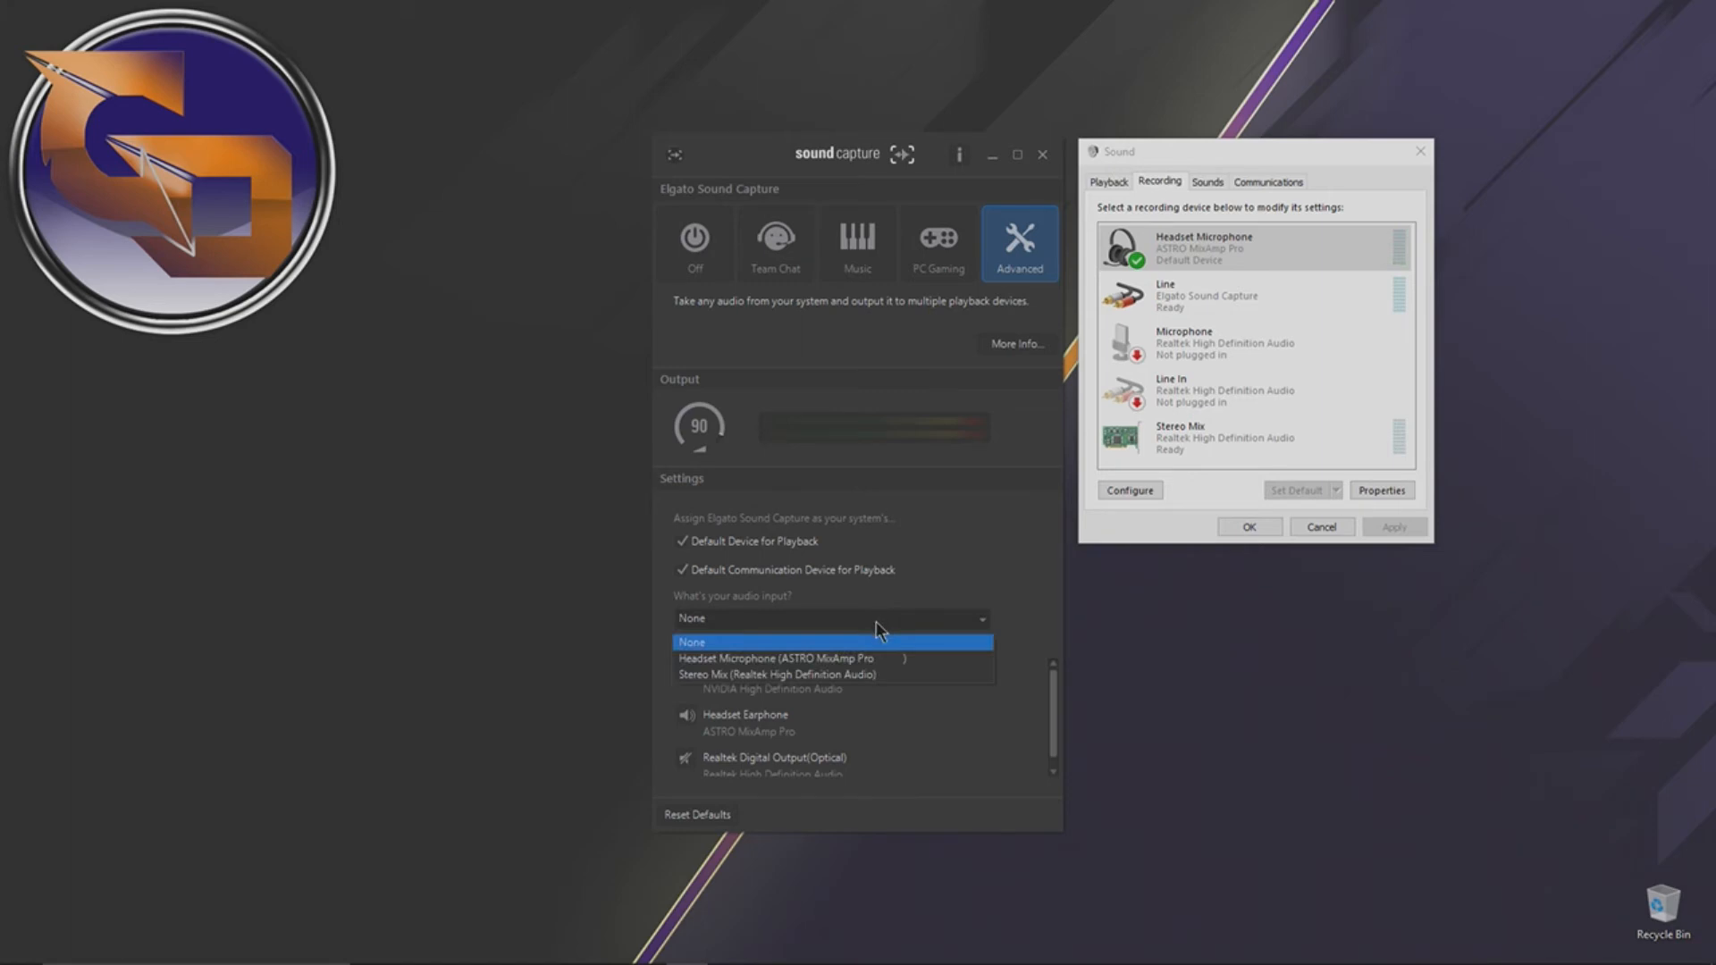
Step: Select Headset Microphone (ASTRO MixAmp Pro) as Elgato Sound Capture's audio input
{"action": "left_click", "coordinate": [779, 658]}
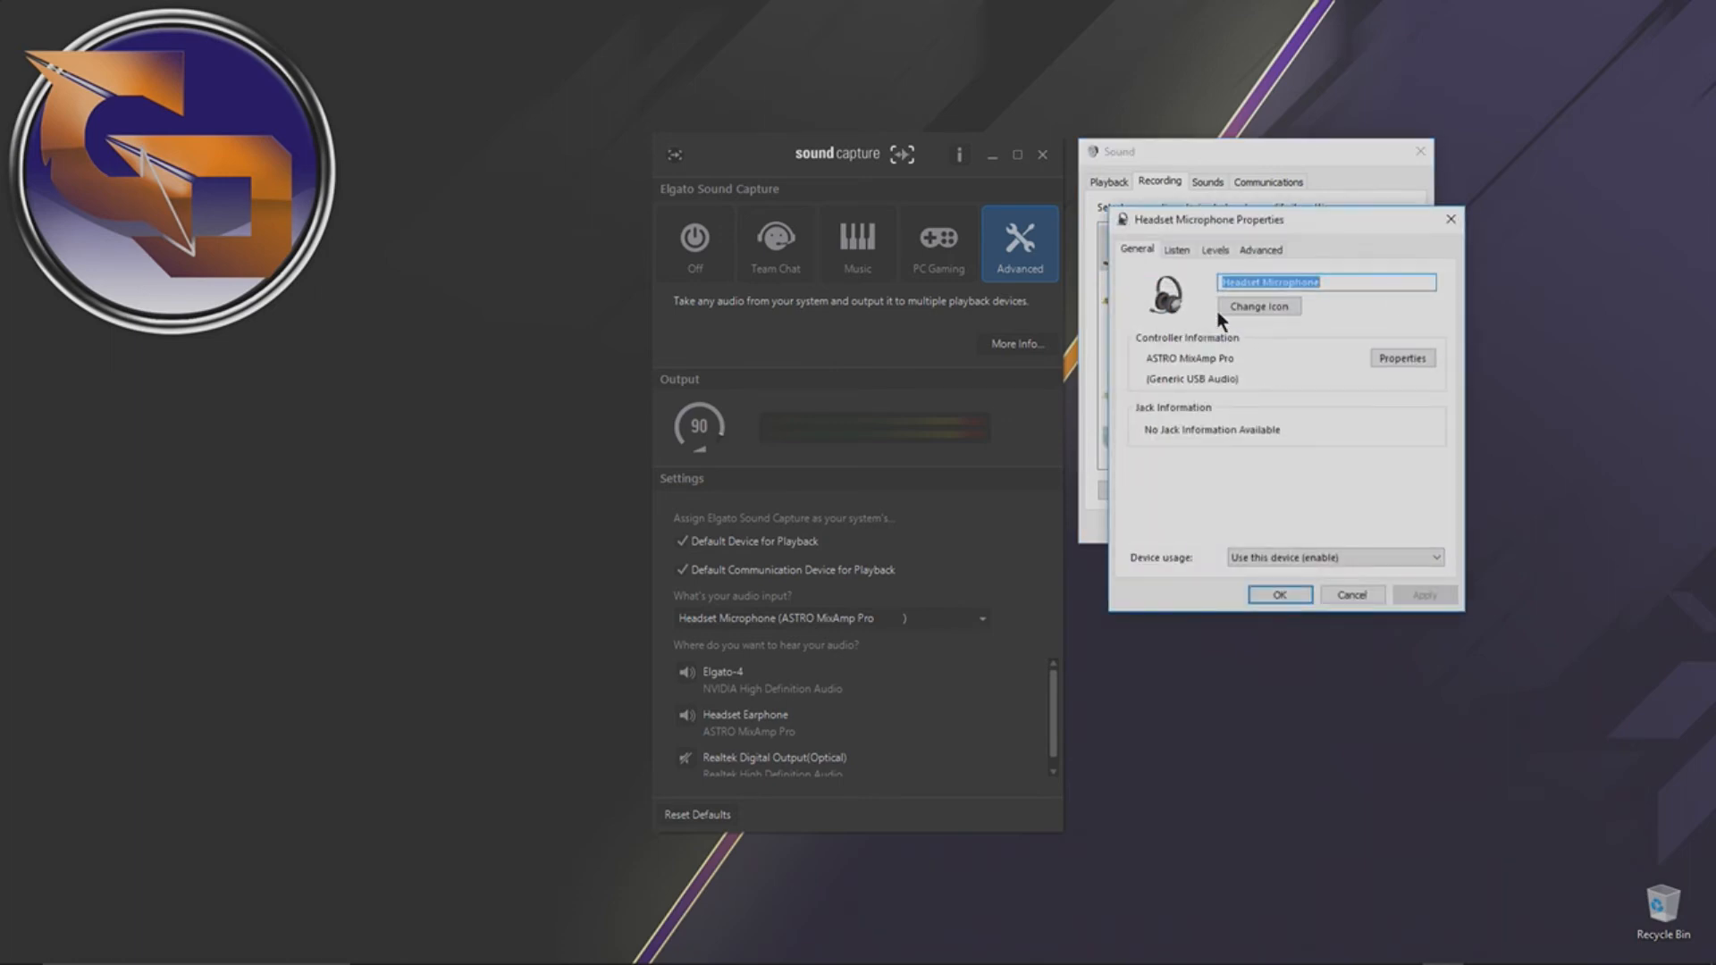
Step: Enable Listen to this device on the headset microphone via Elgato-4 and confirm with OK
{"action": "left_click", "coordinate": [1175, 249]}
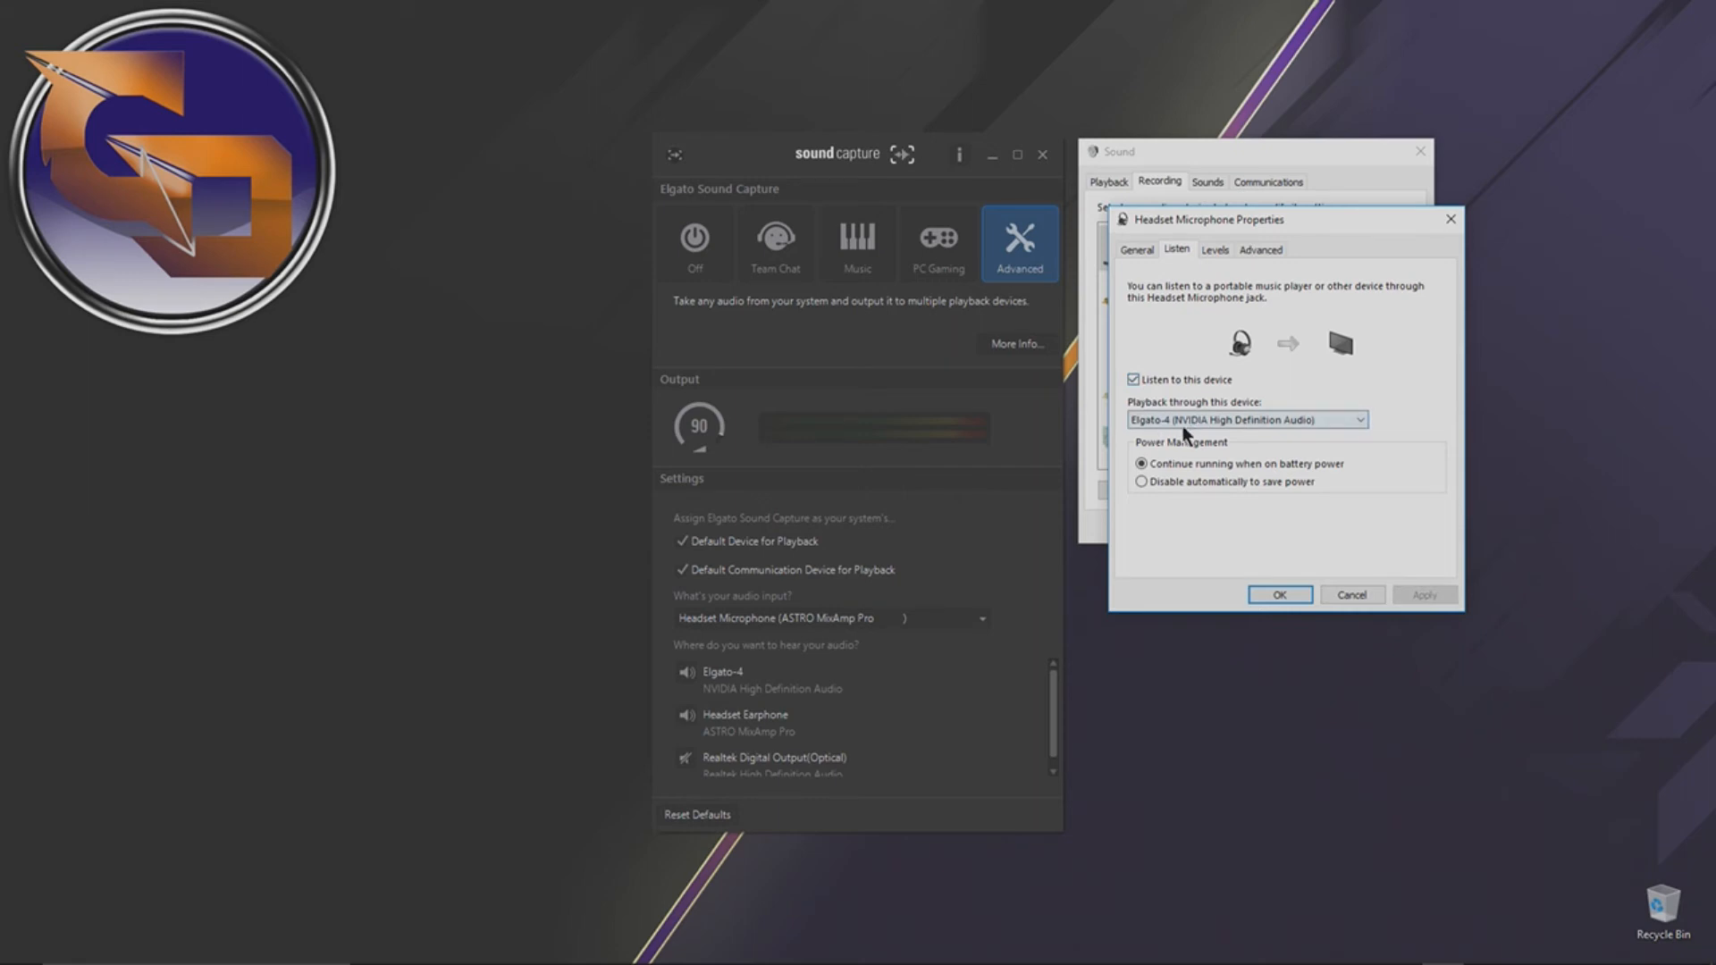
{"action": "mouse_move", "coordinate": [1252, 438]}
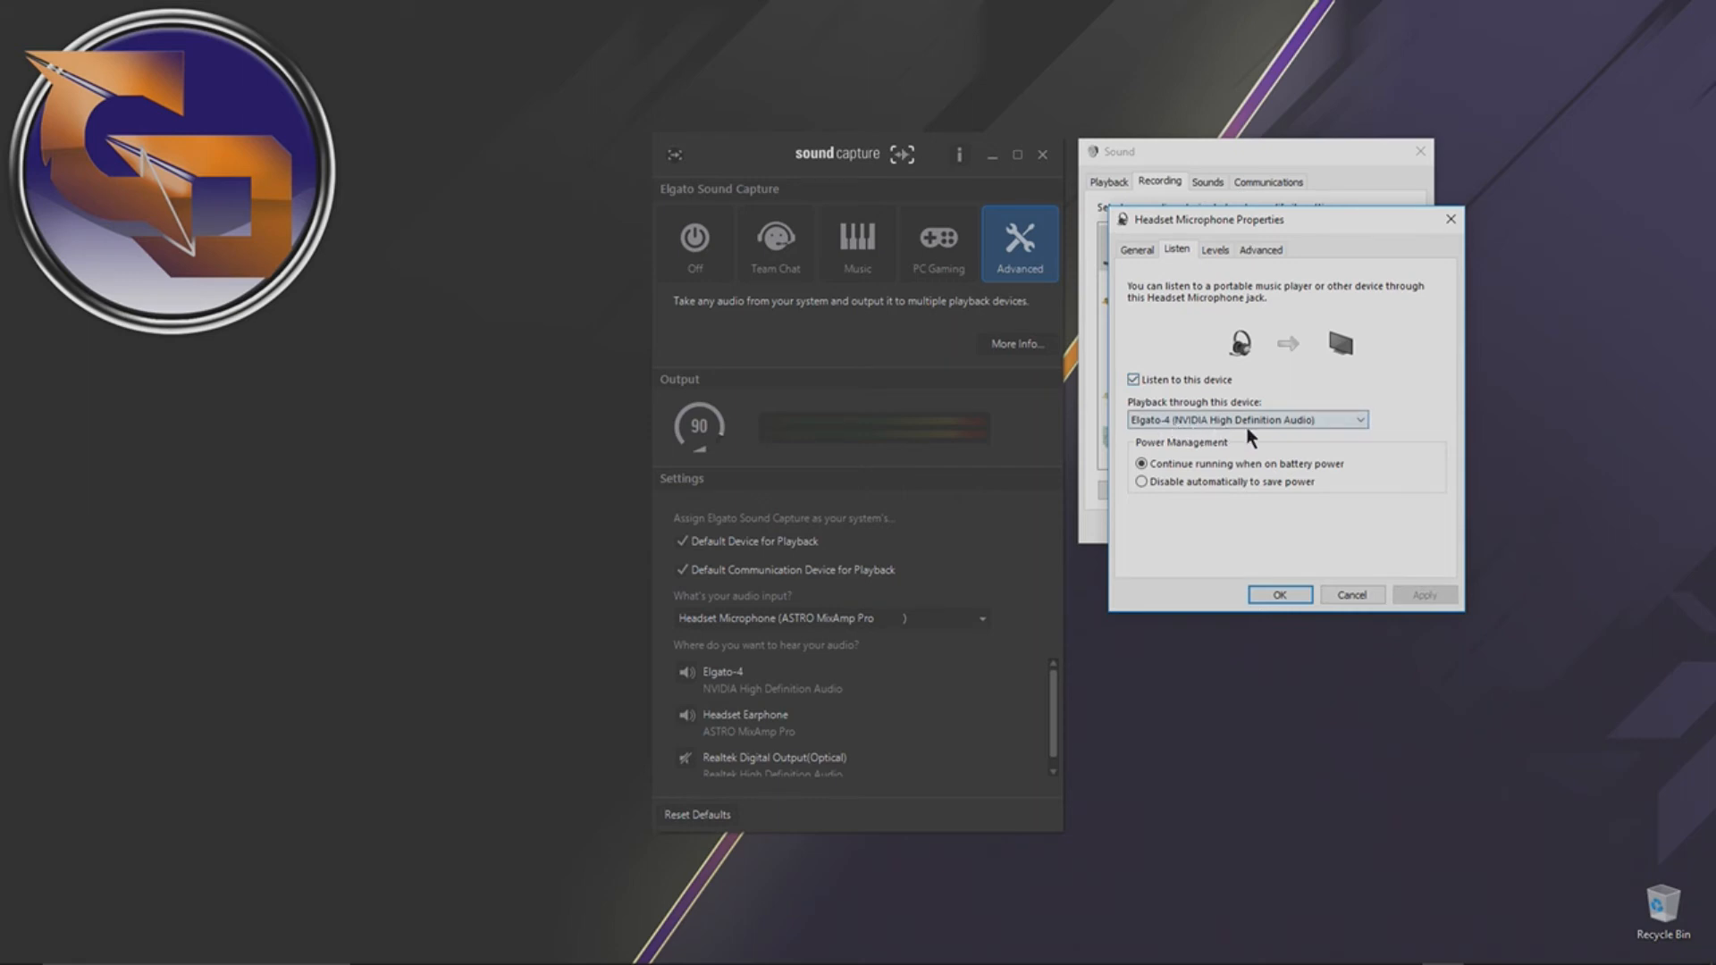
{"action": "mouse_move", "coordinate": [1584, 502]}
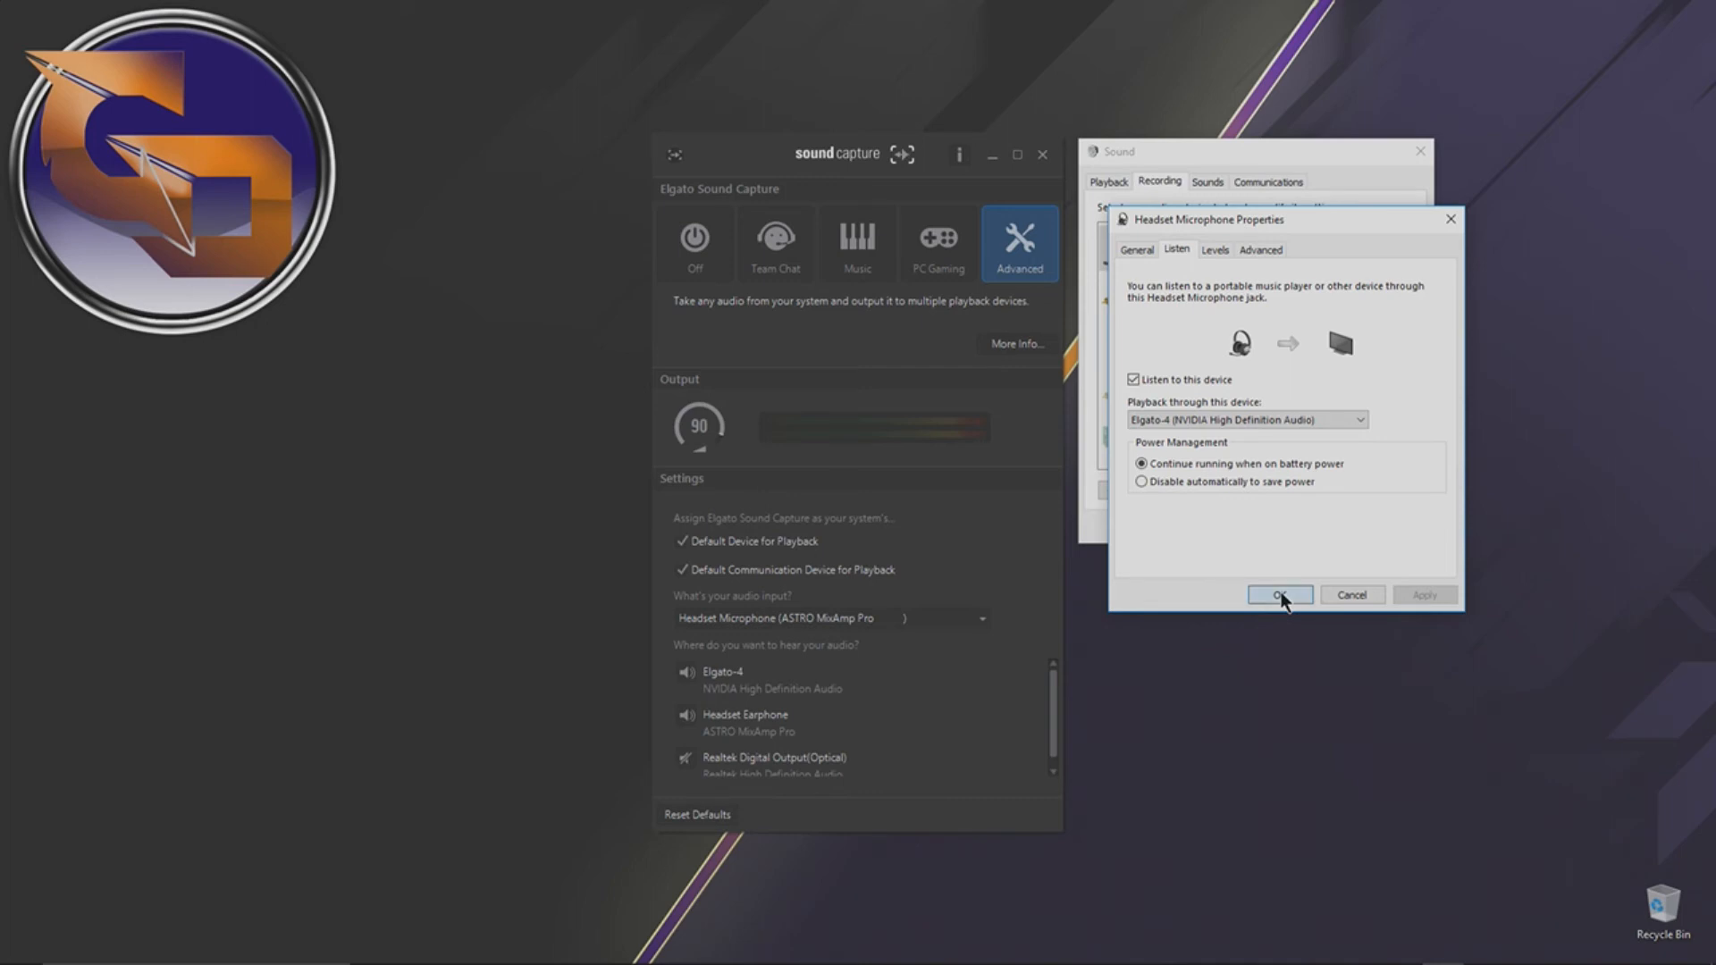
{"action": "left_click", "coordinate": [1278, 594]}
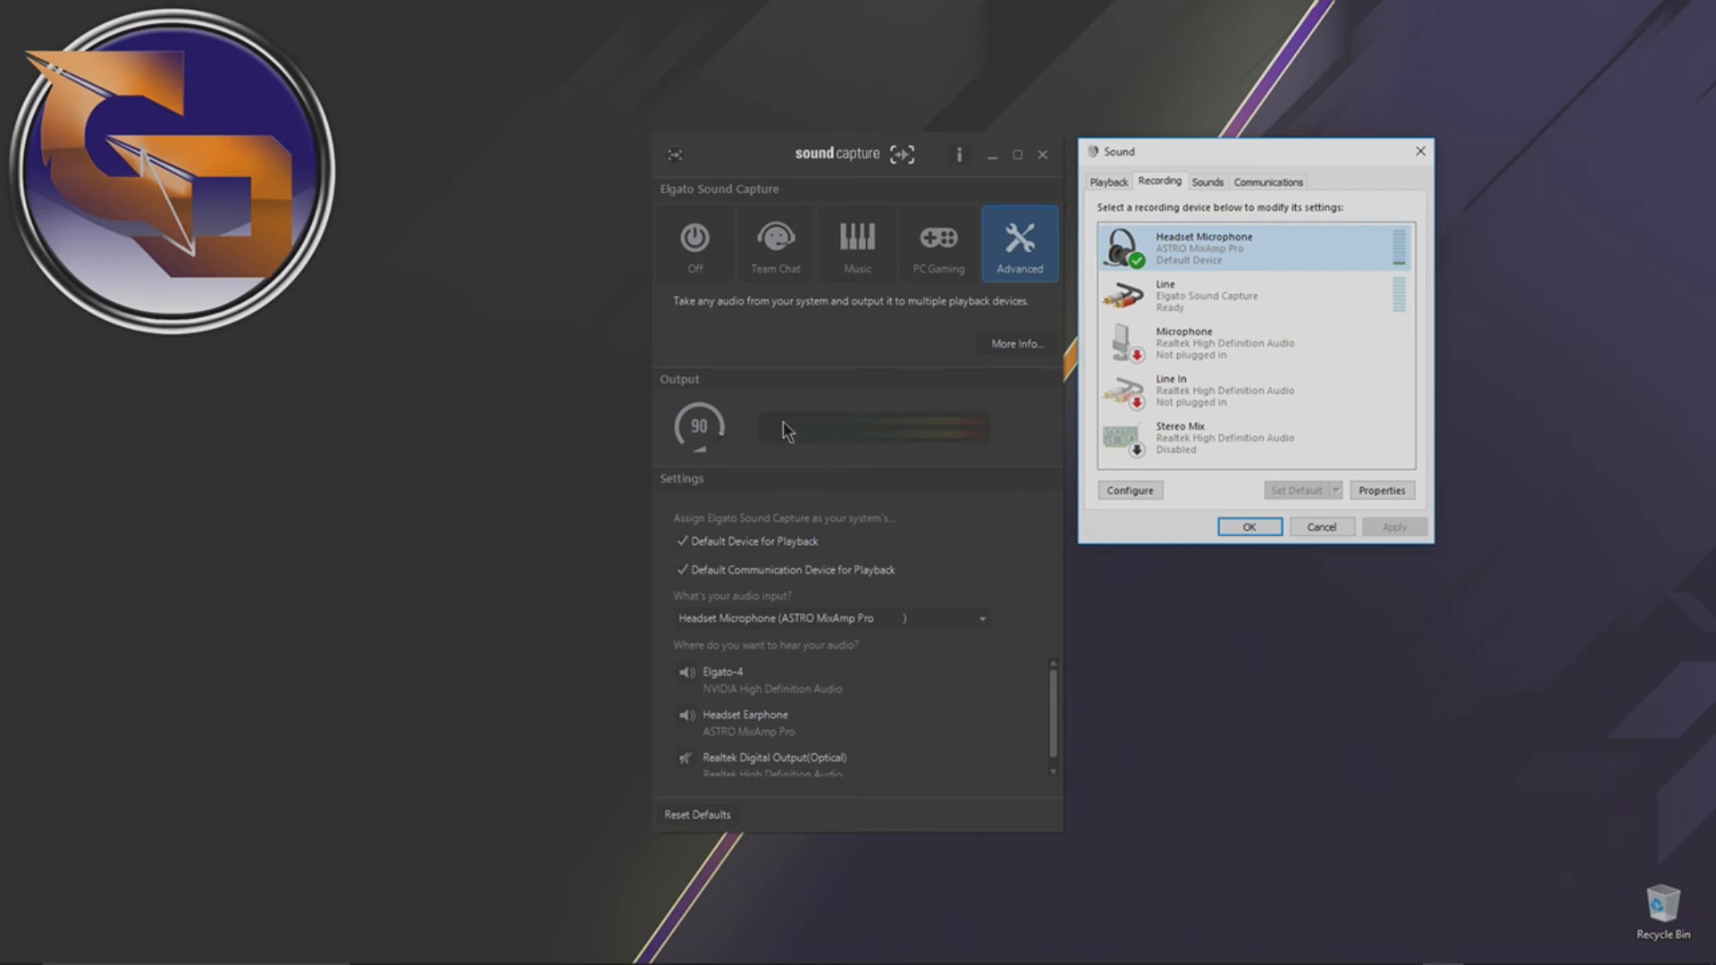
{"action": "mouse_move", "coordinate": [1647, 919]}
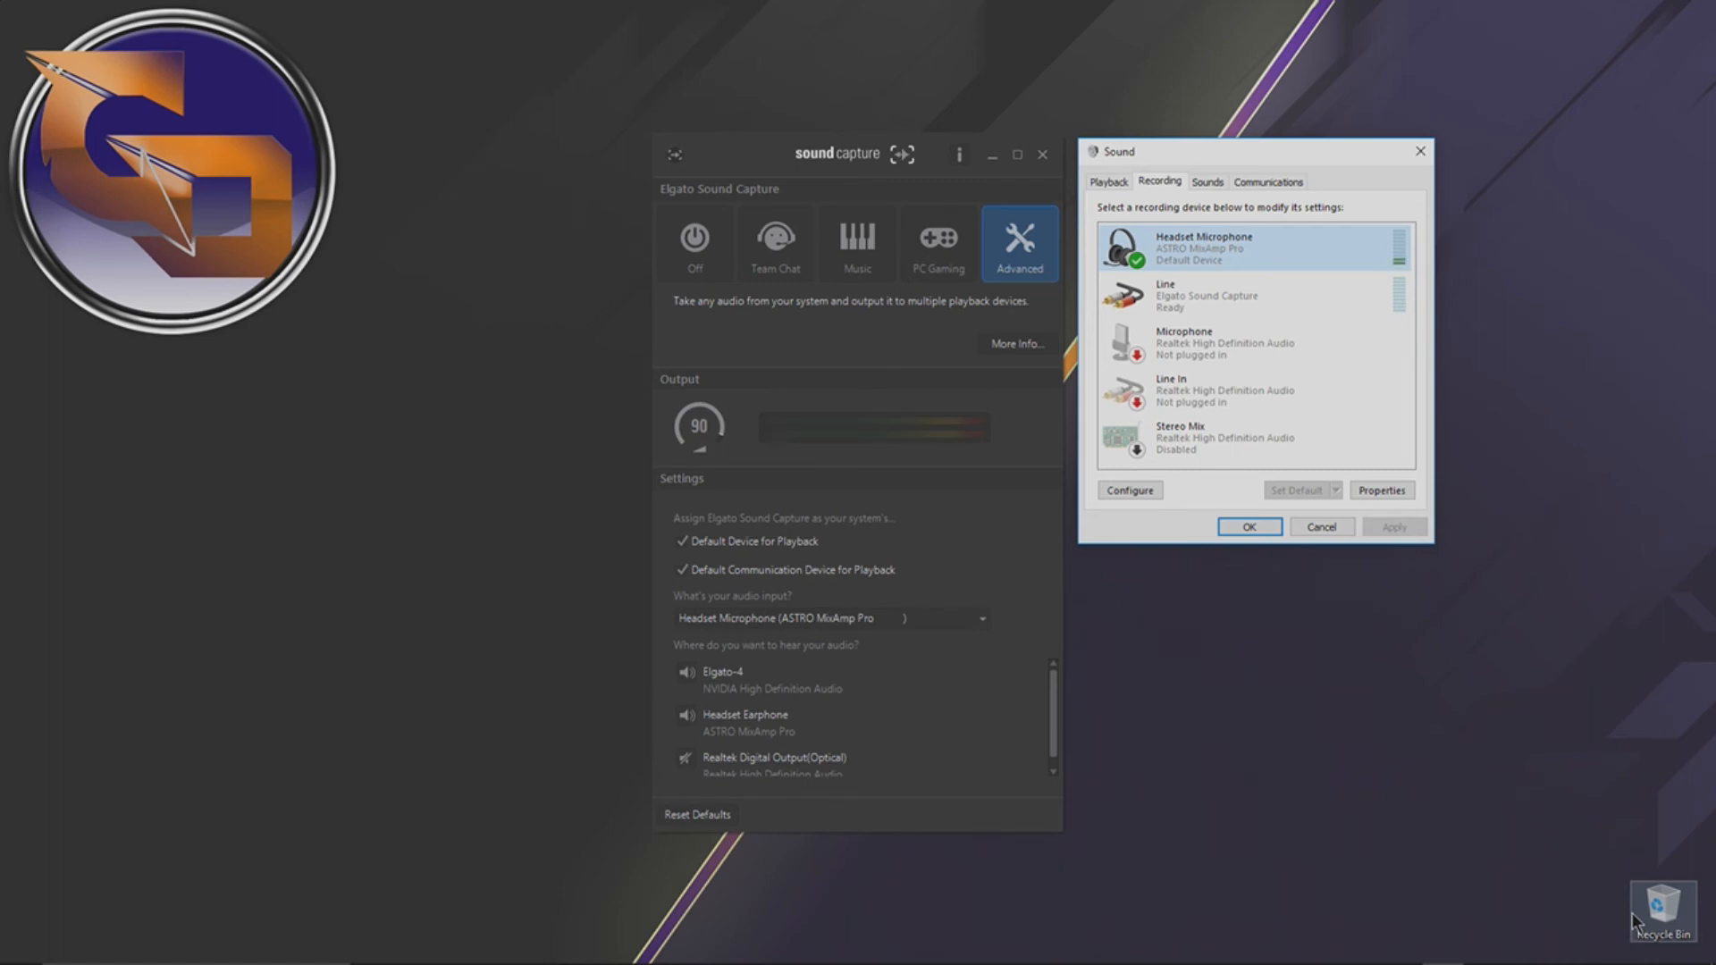
{"action": "mouse_move", "coordinate": [1180, 707]}
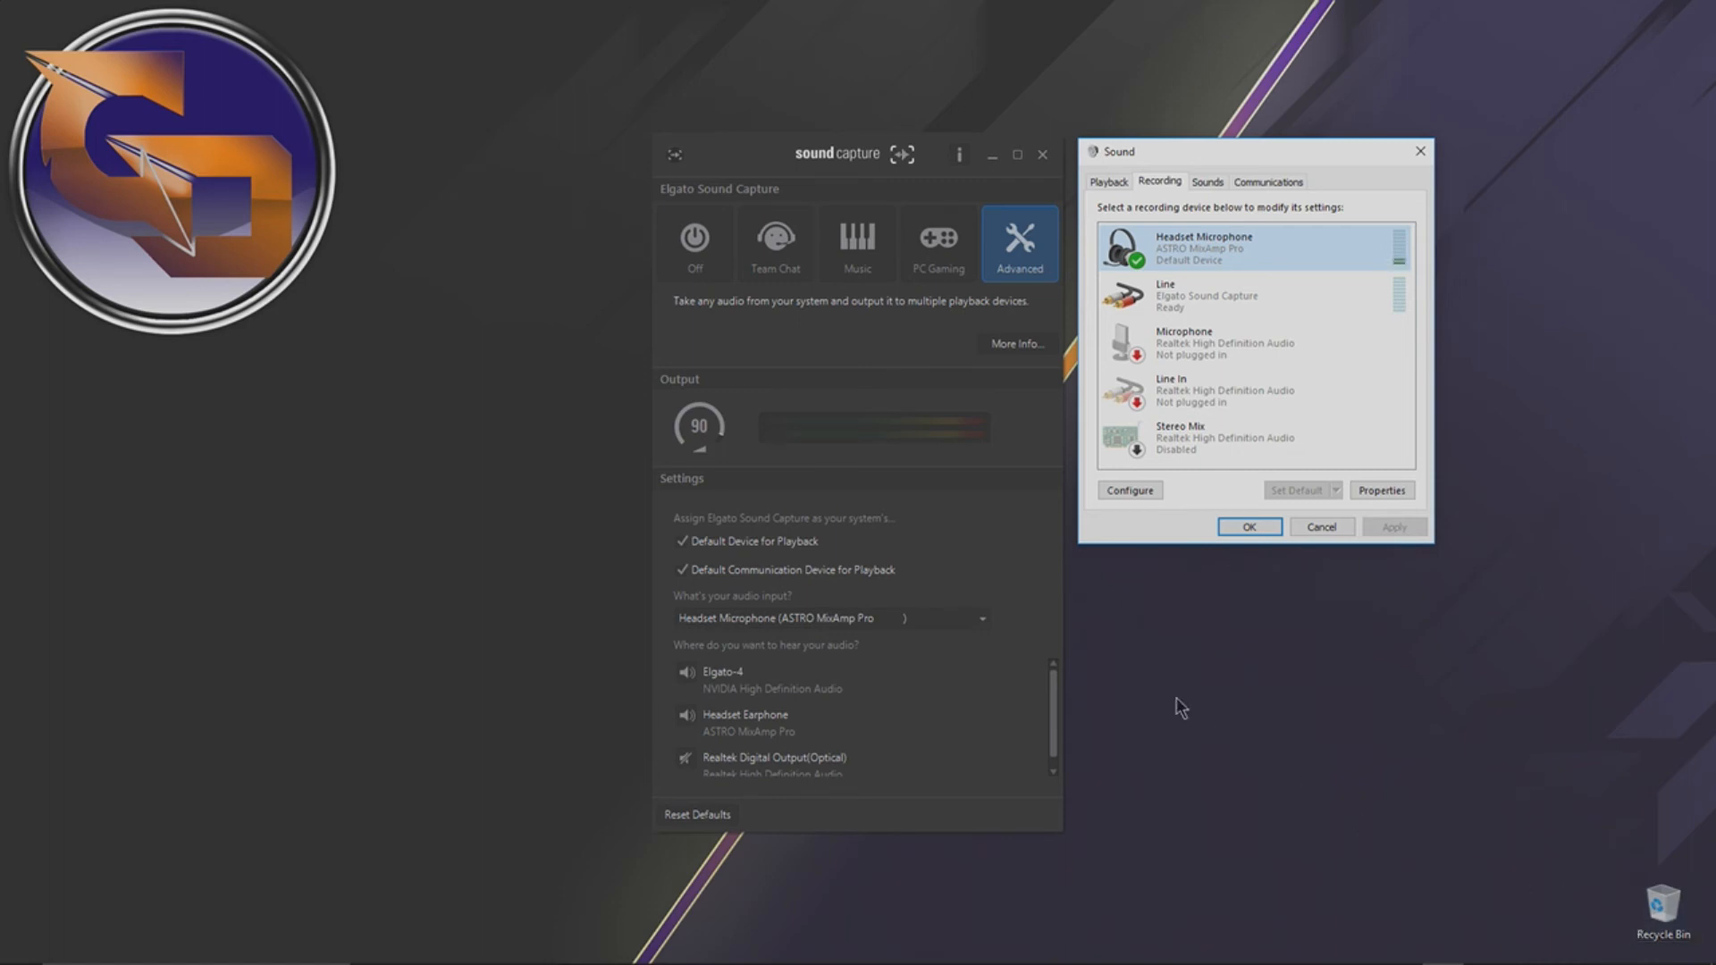
{"action": "mouse_move", "coordinate": [1094, 711]}
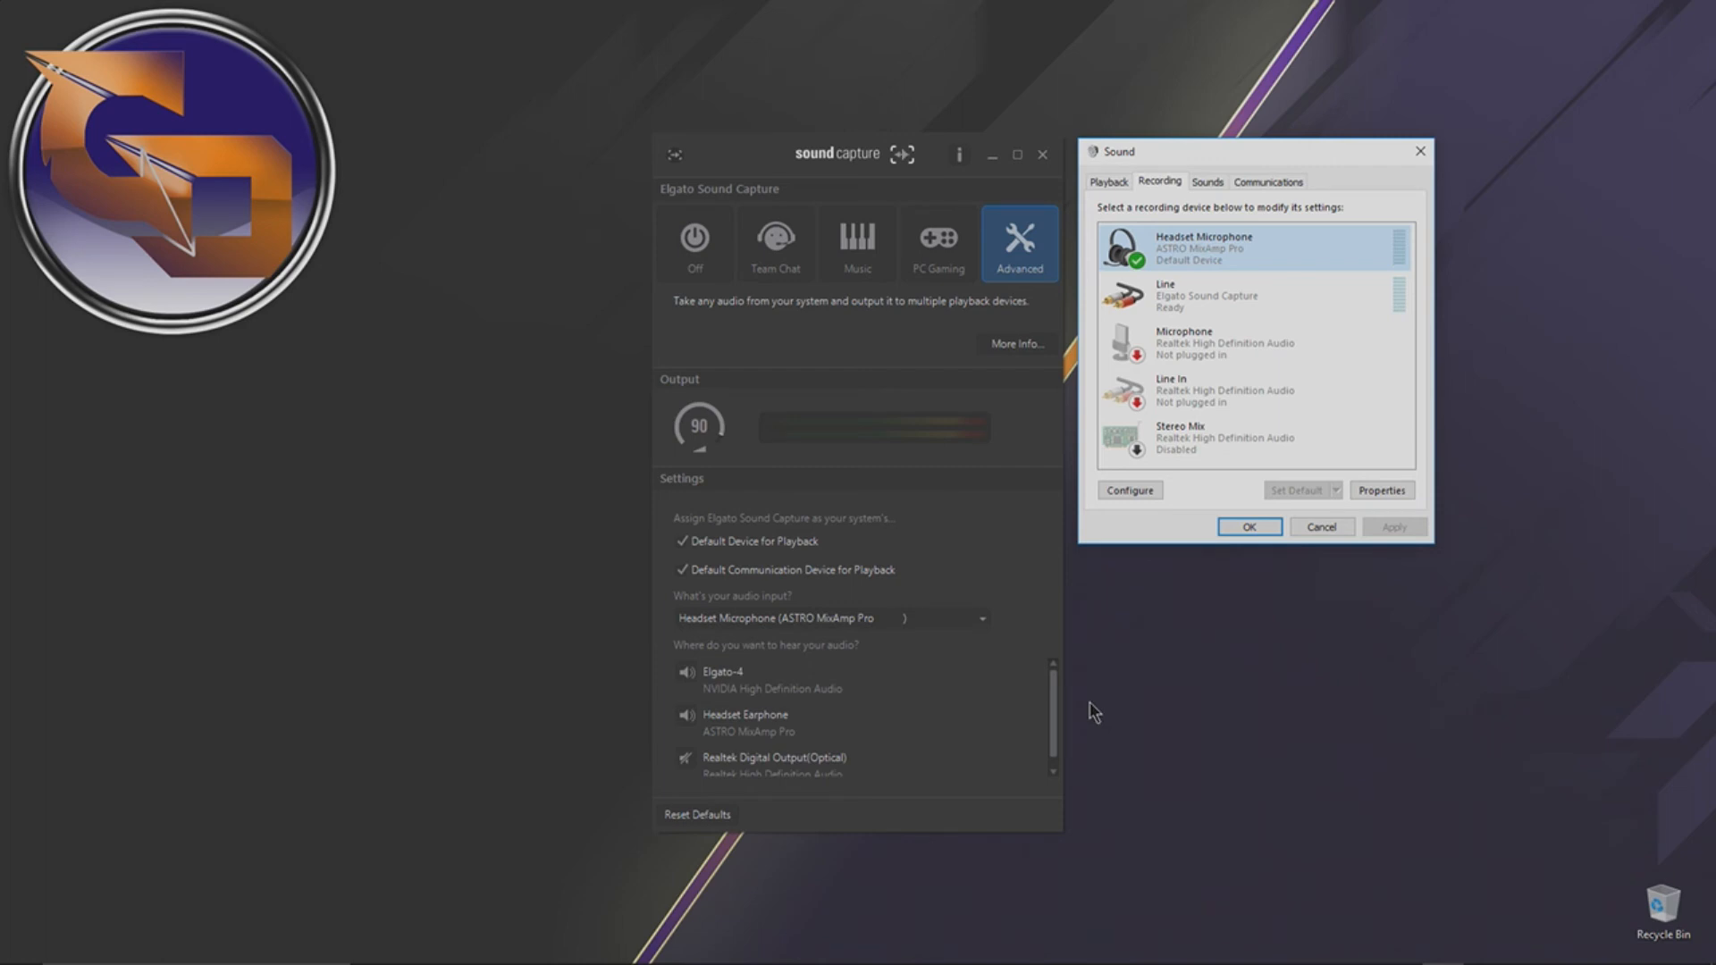
{"action": "mouse_move", "coordinate": [1069, 709]}
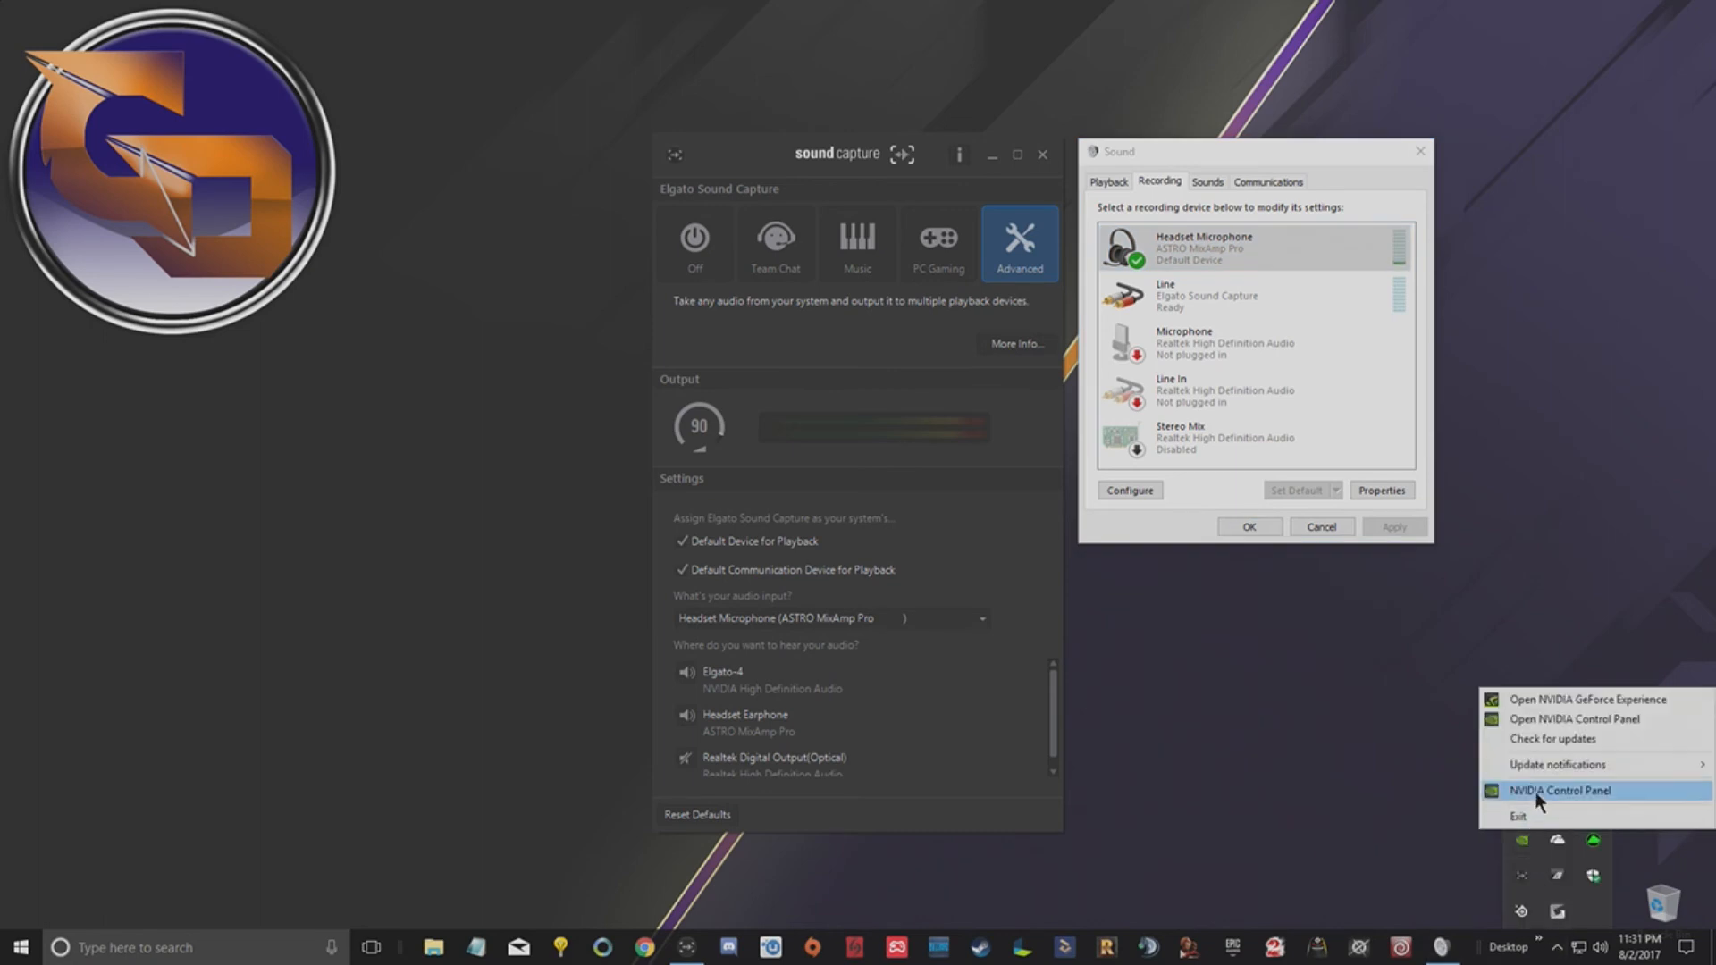
{"action": "mouse_move", "coordinate": [1541, 733]}
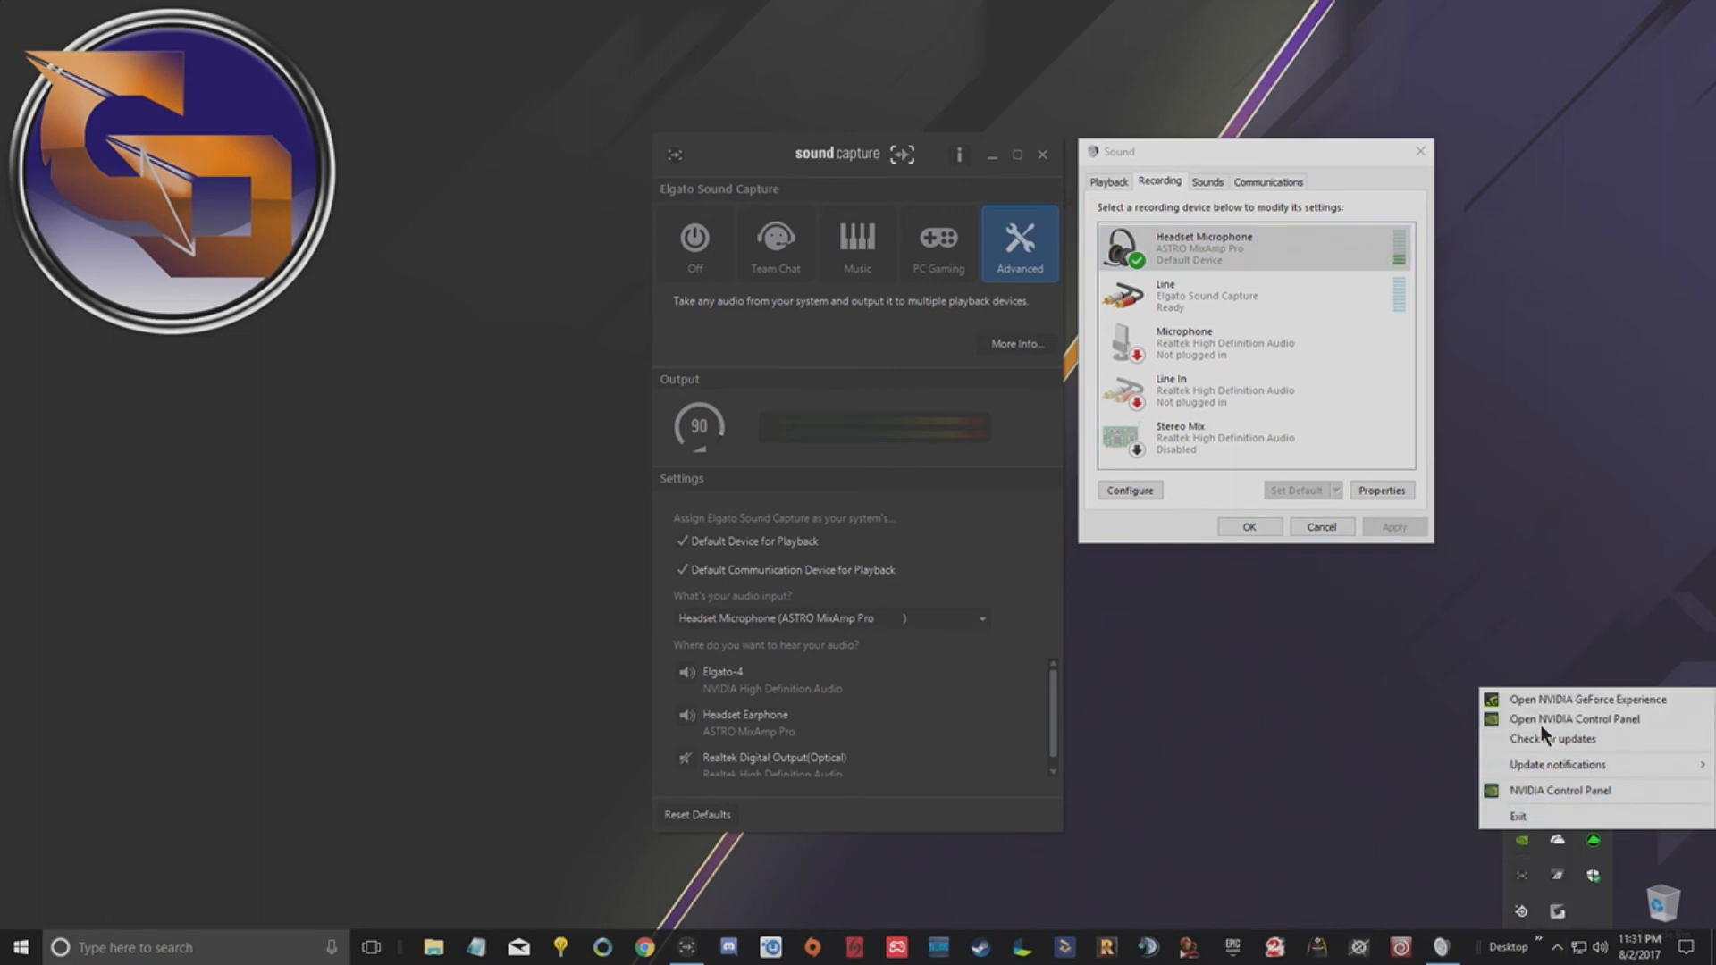
Step: Confirm GeForce GTX 780 HDMI audio is set to Elgato in NVIDIA Control Panel, then close it
{"action": "left_click", "coordinate": [1547, 730]}
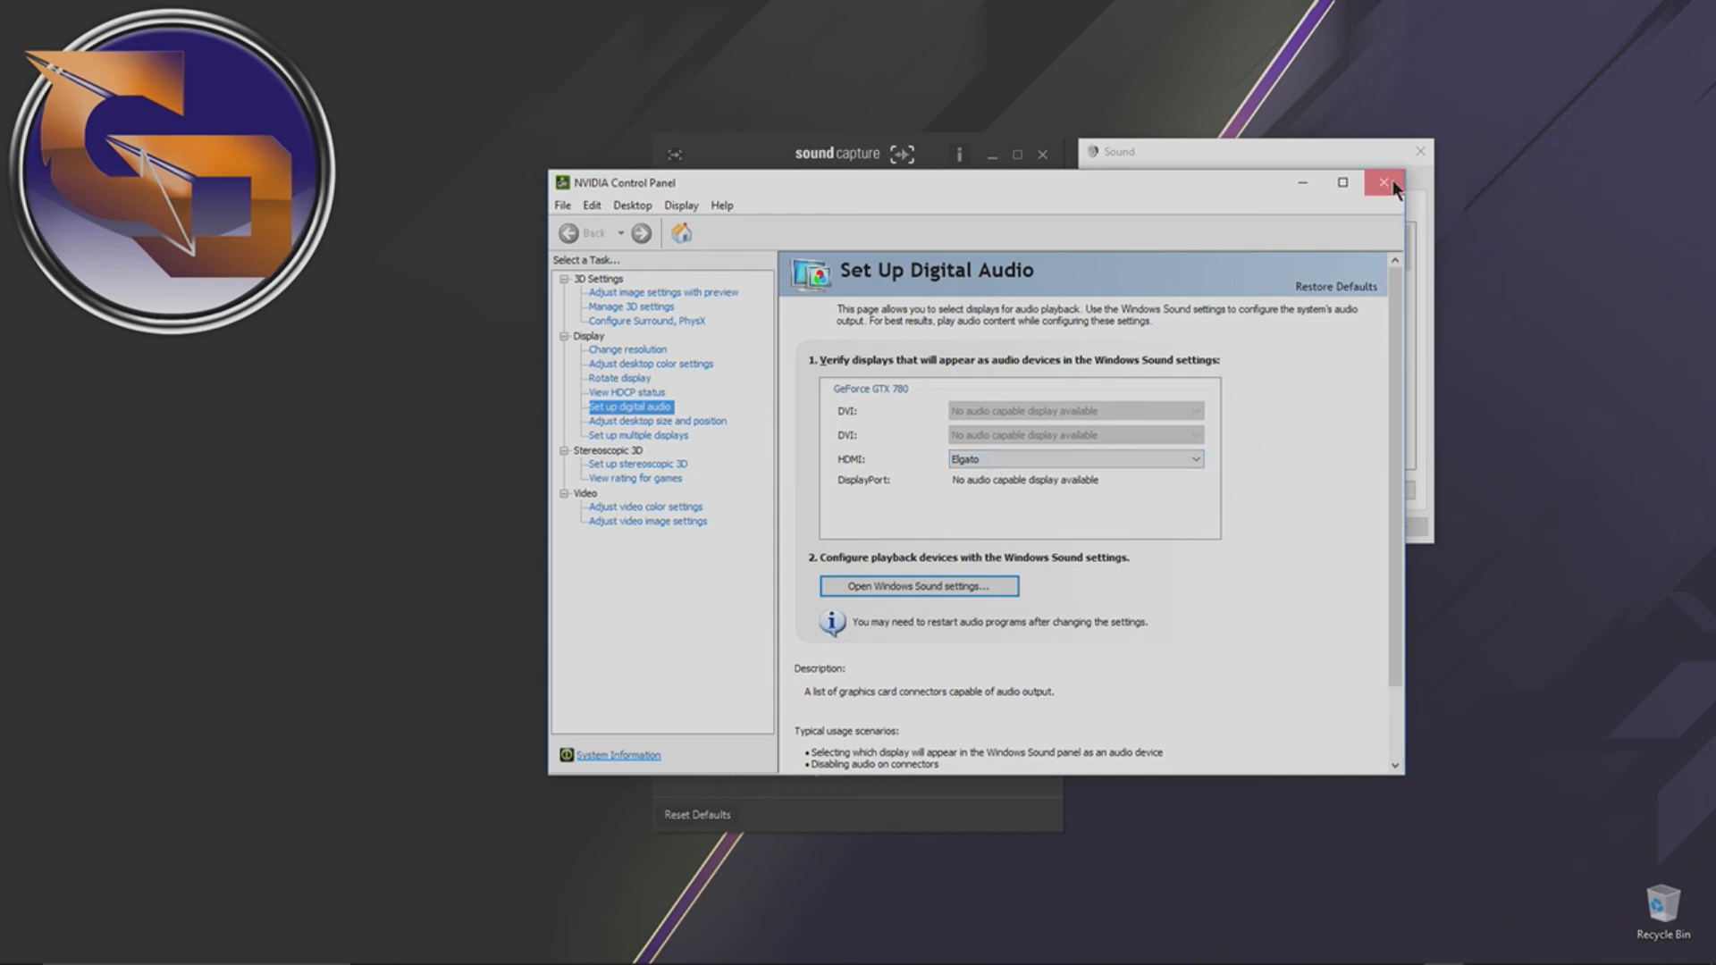
{"action": "left_click", "coordinate": [1386, 182]}
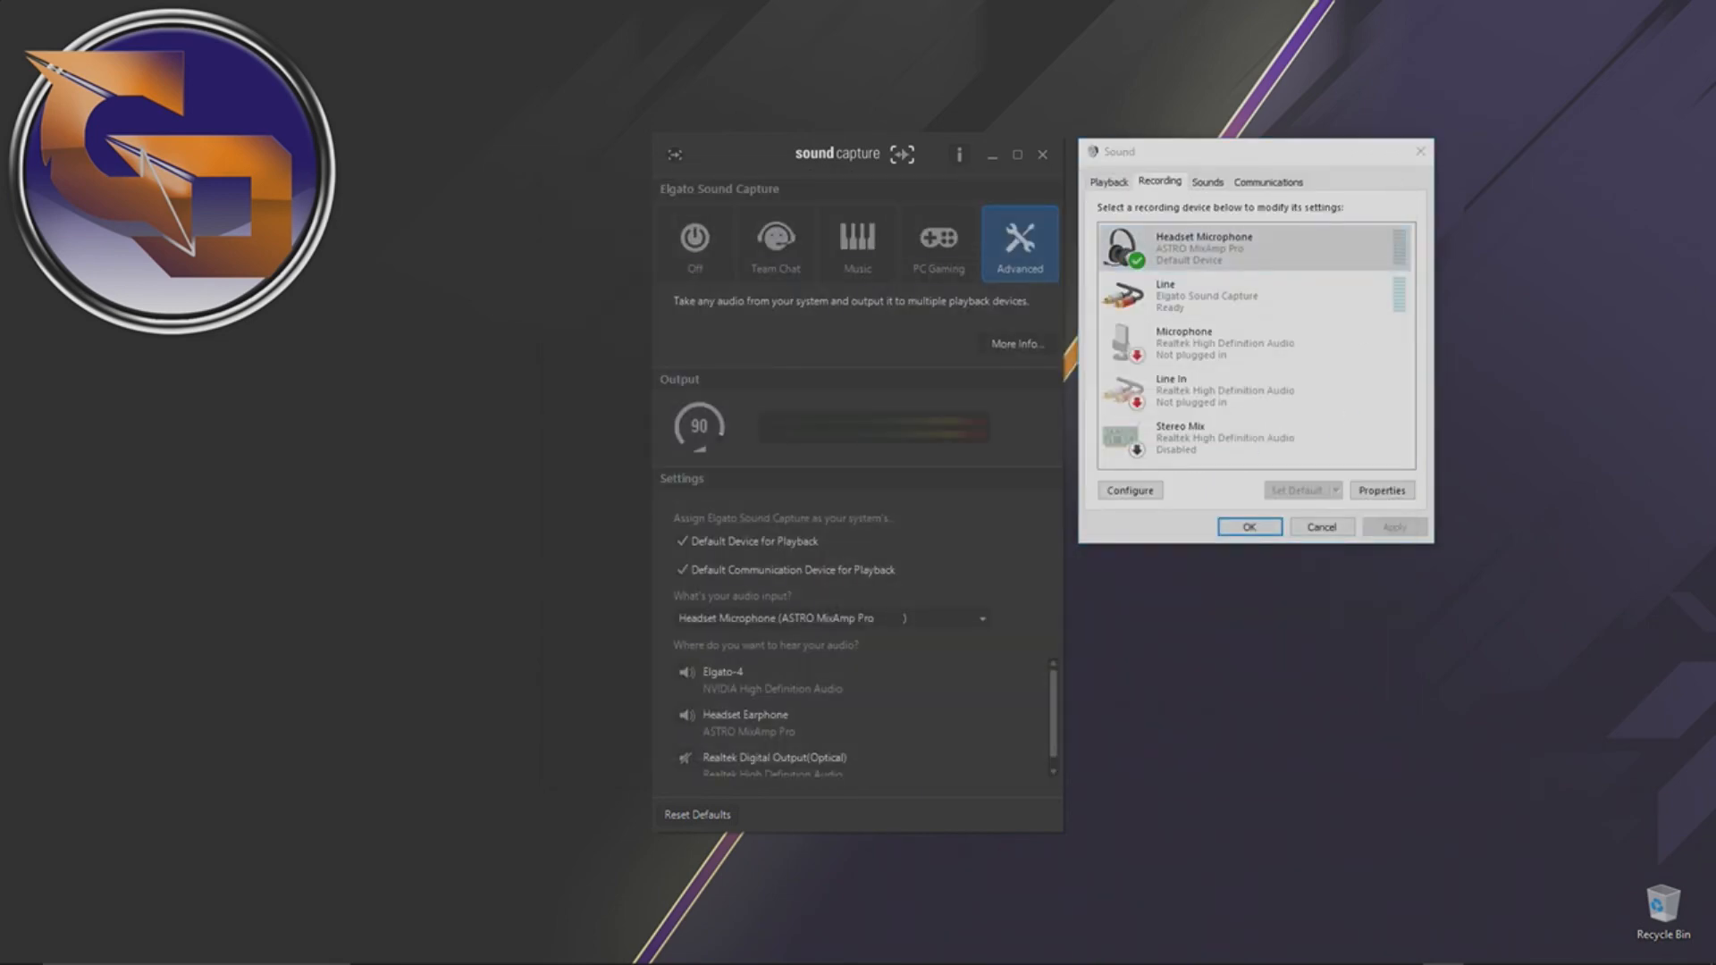